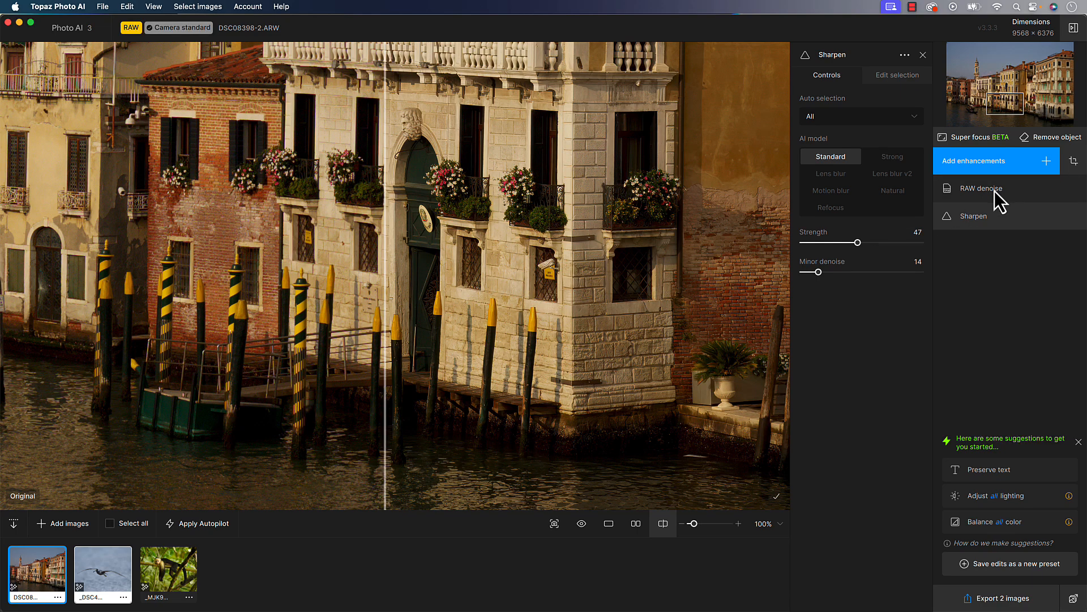
mouse_move(516, 297)
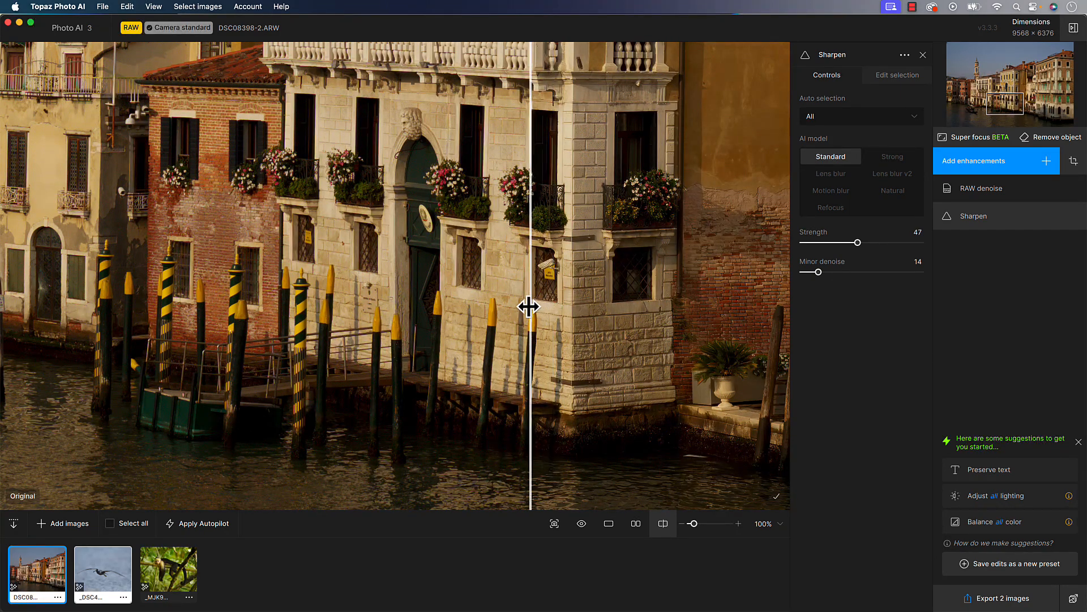
Step: Slide the before/after split across the Venice brick wall at 100% and 200% to compare sharpening
drag(529, 305, 659, 297)
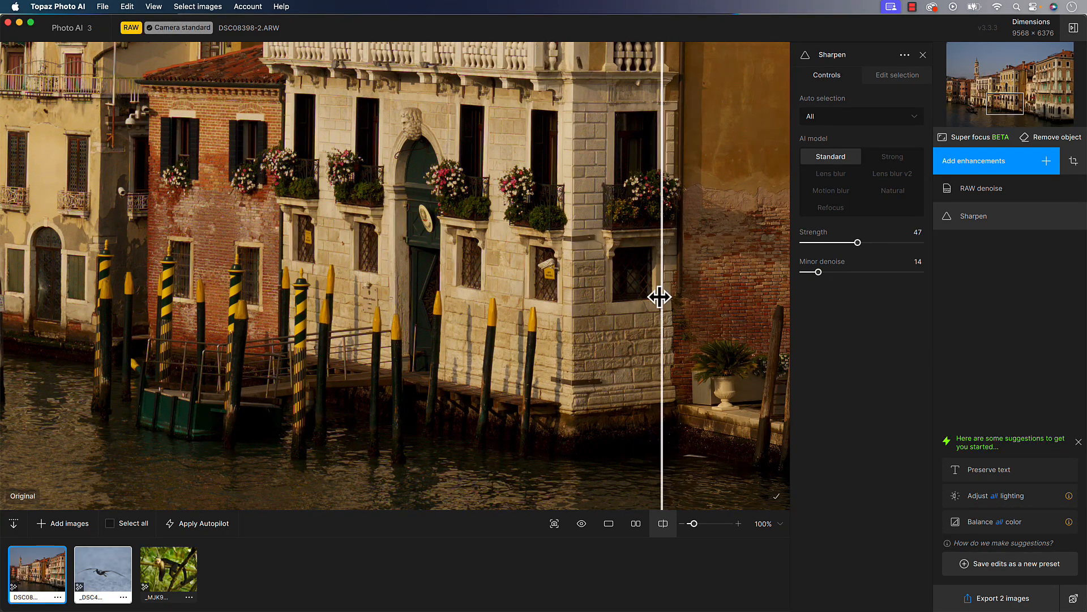
drag(660, 297, 517, 300)
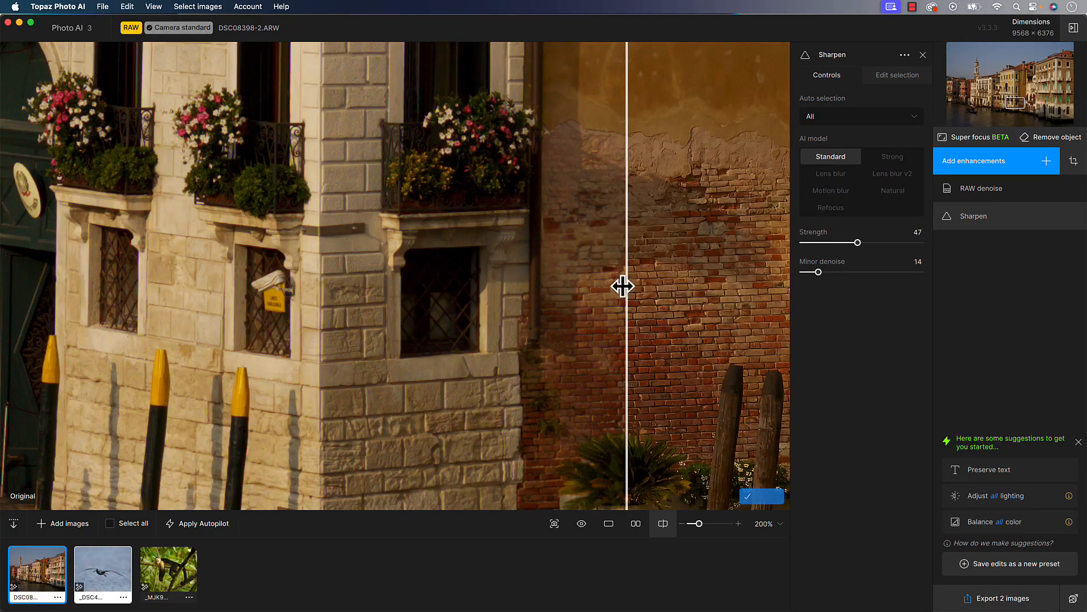
drag(623, 286, 782, 274)
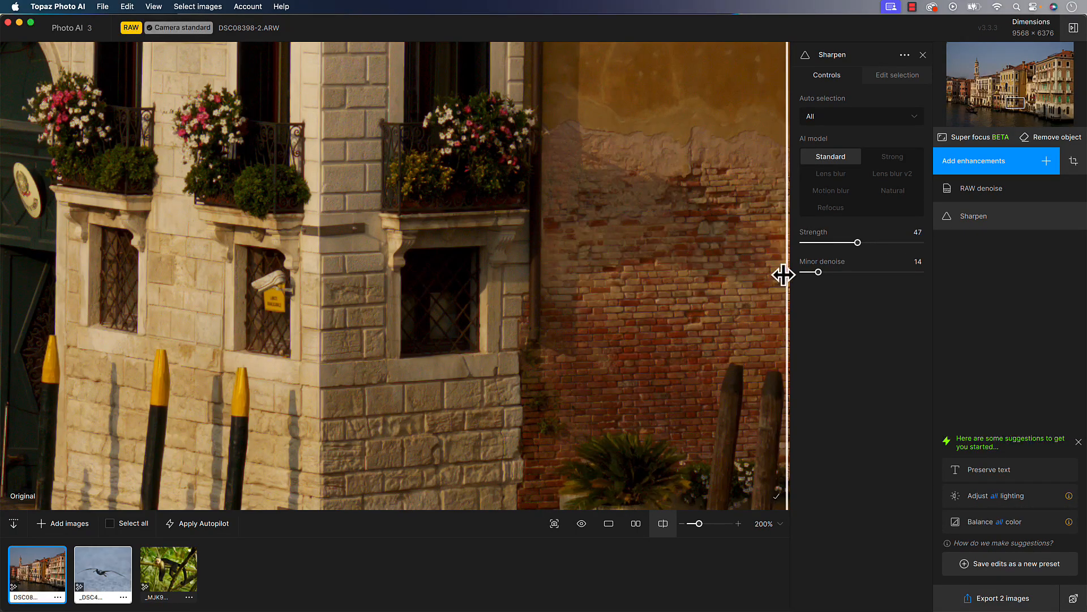
drag(782, 274, 547, 275)
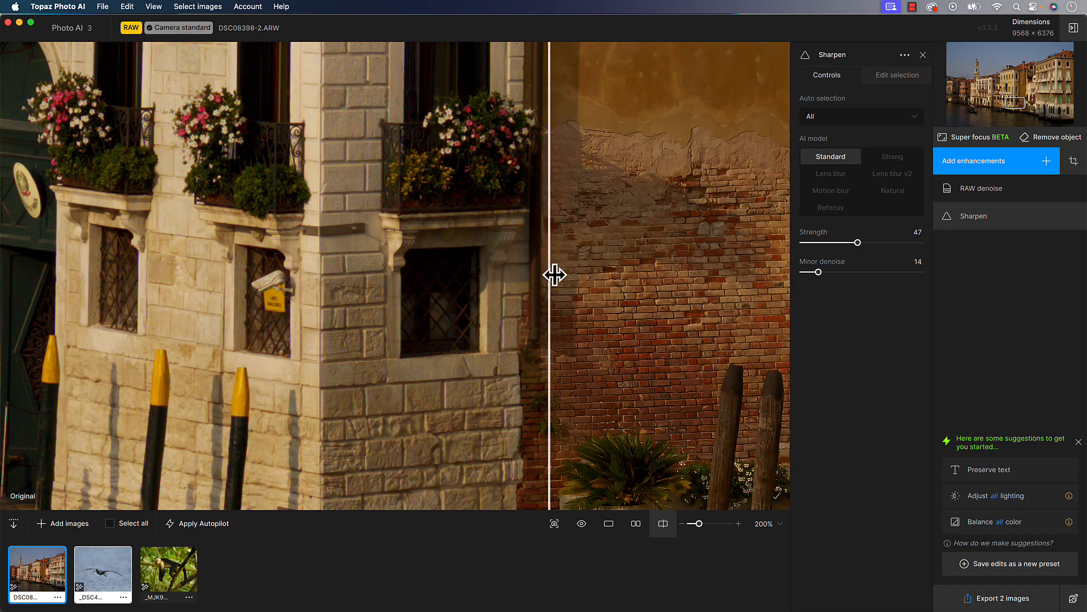
drag(555, 274, 617, 278)
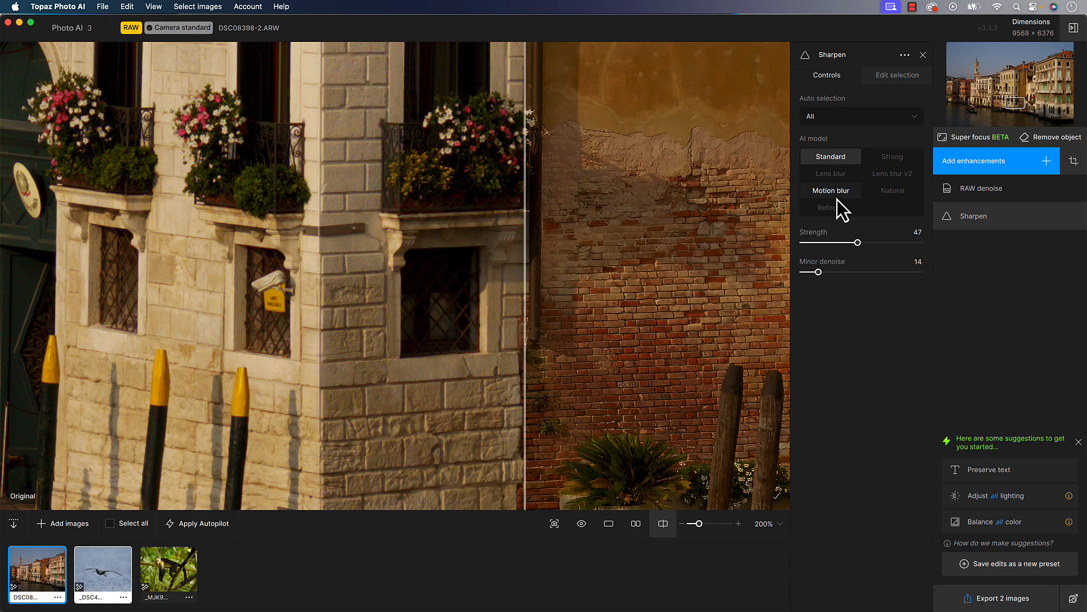
mouse_move(849, 211)
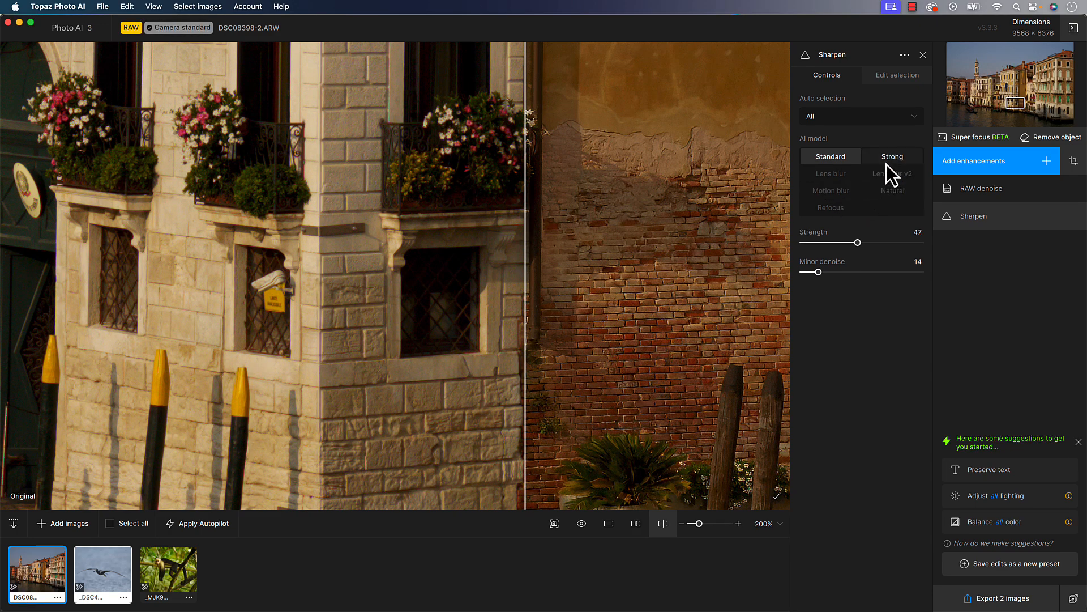
drag(528, 322, 721, 322)
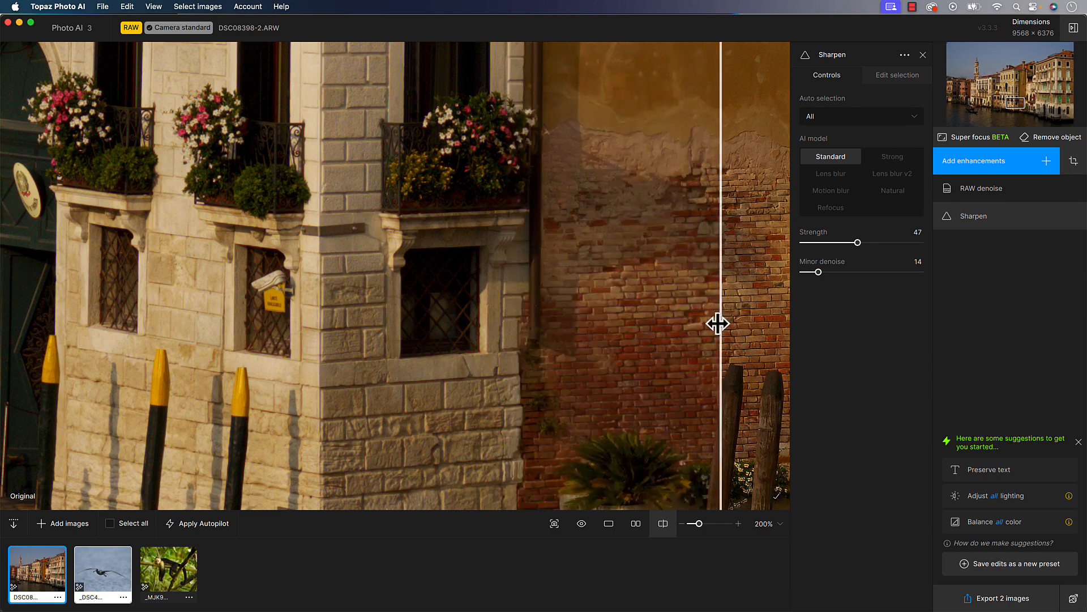
drag(719, 323, 599, 326)
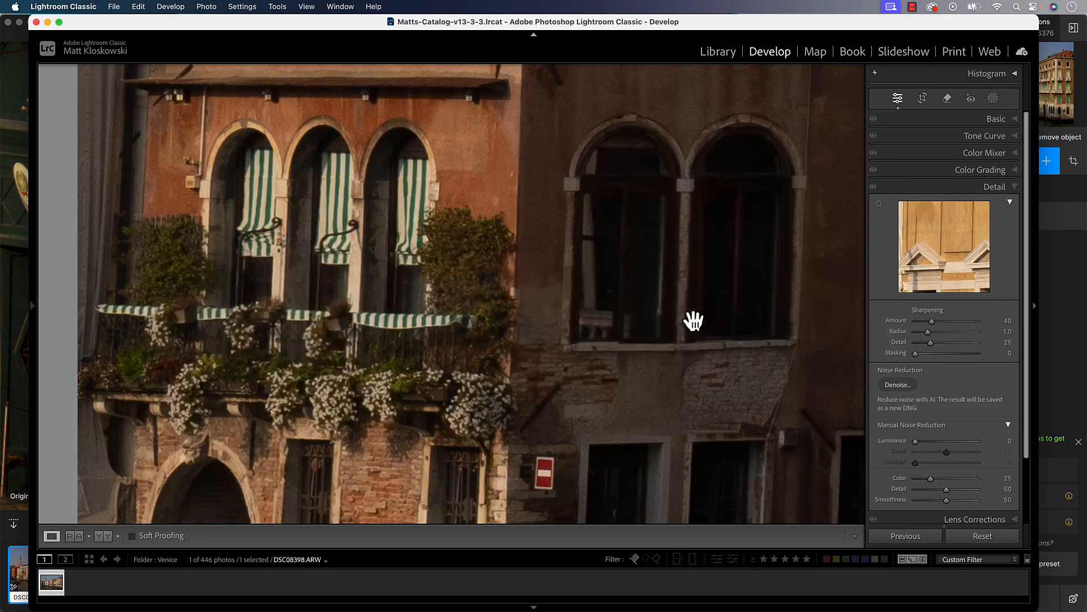
Step: Zoom into the brick wall and set Sharpening Amount 107, Radius 0.8, Detail 56
click(693, 321)
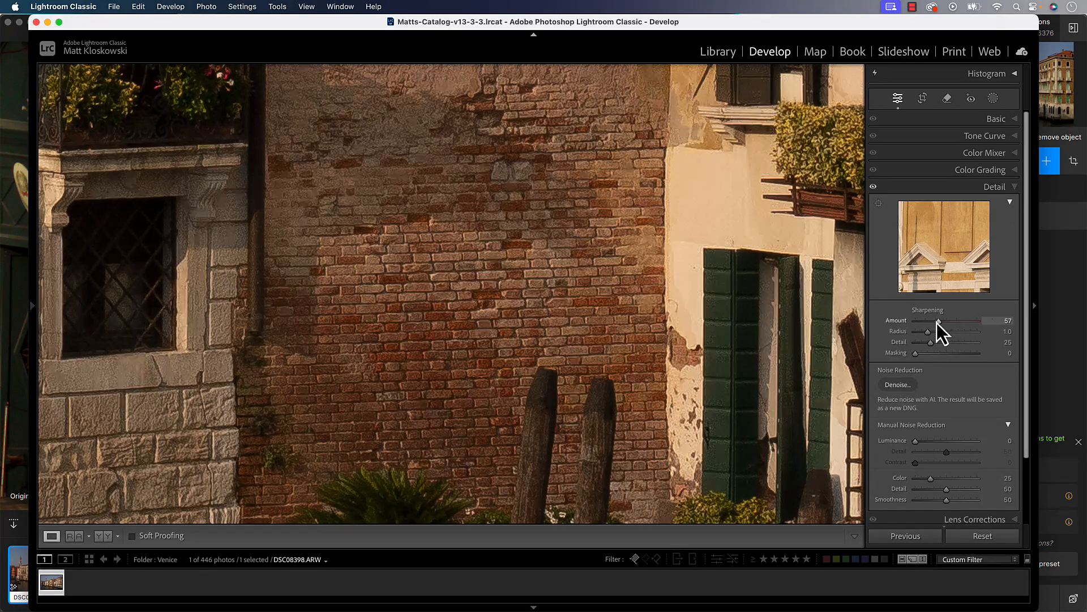
drag(952, 320, 934, 320)
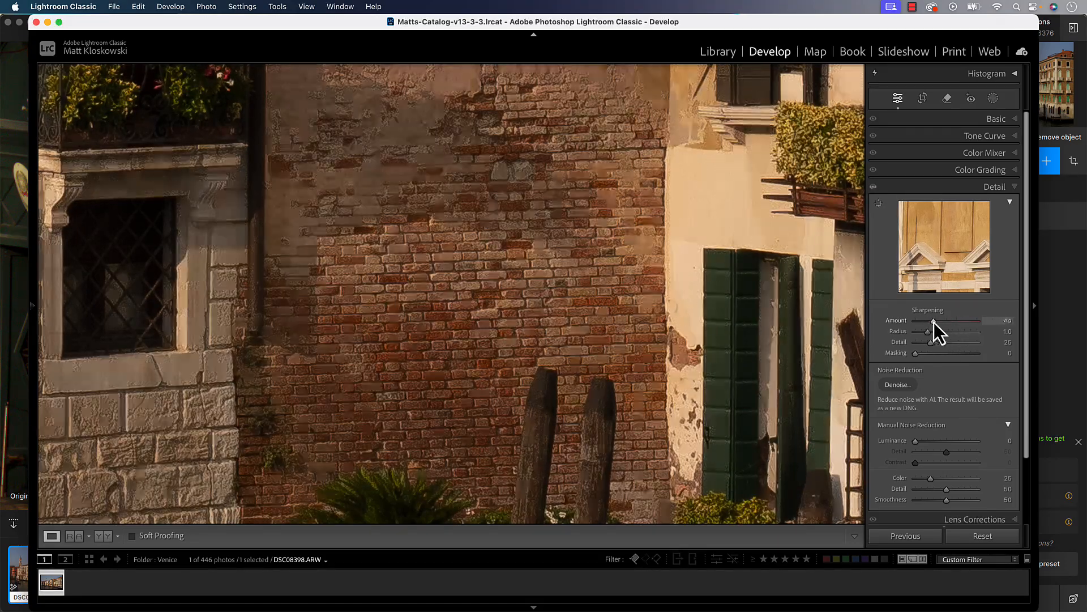
drag(960, 320, 960, 319)
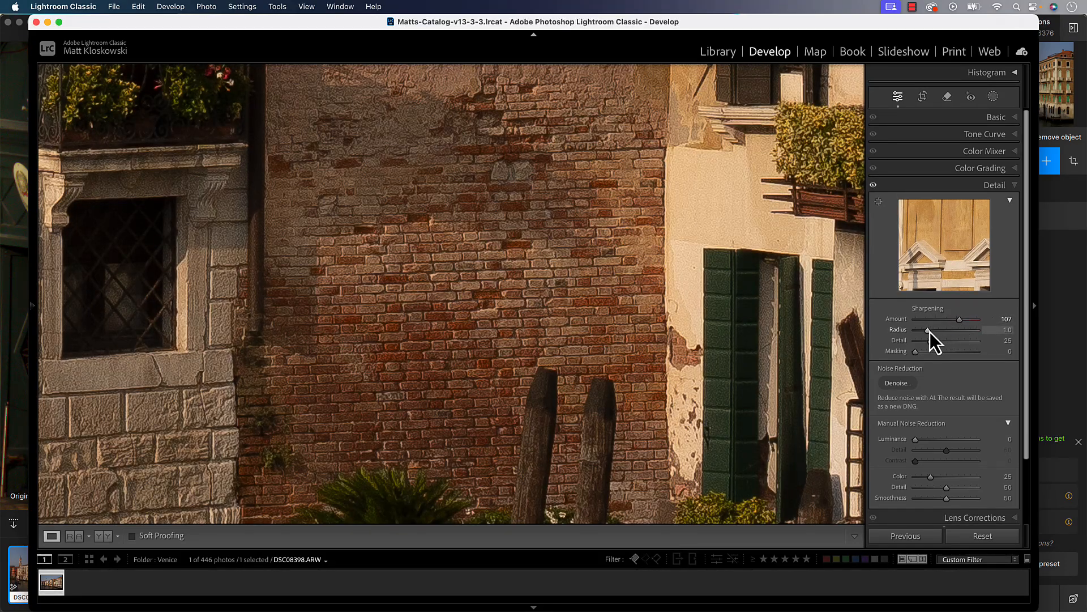
drag(927, 330, 915, 330)
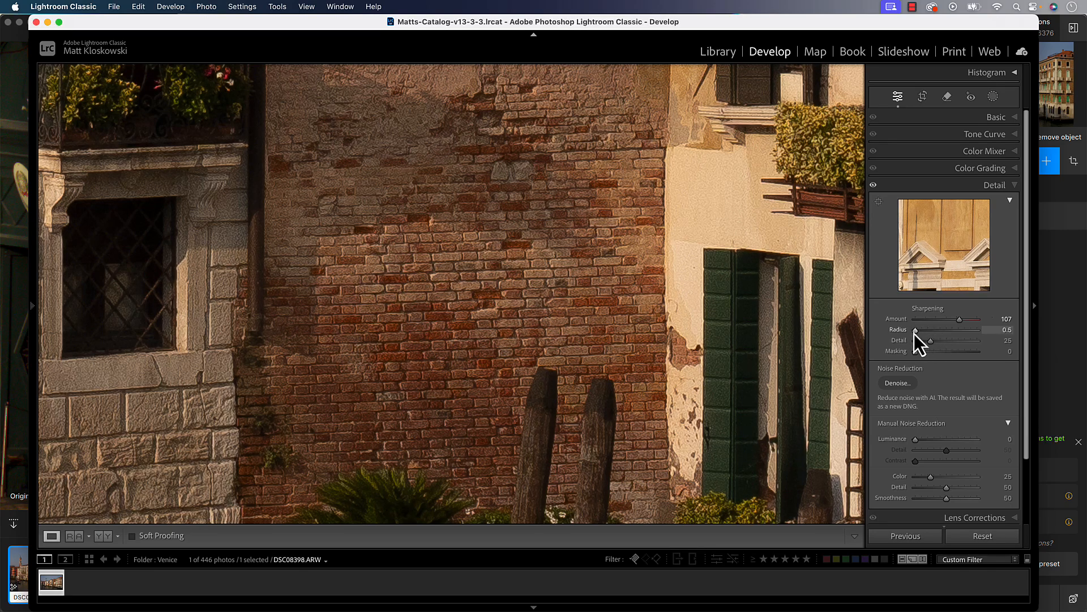
drag(917, 330, 946, 329)
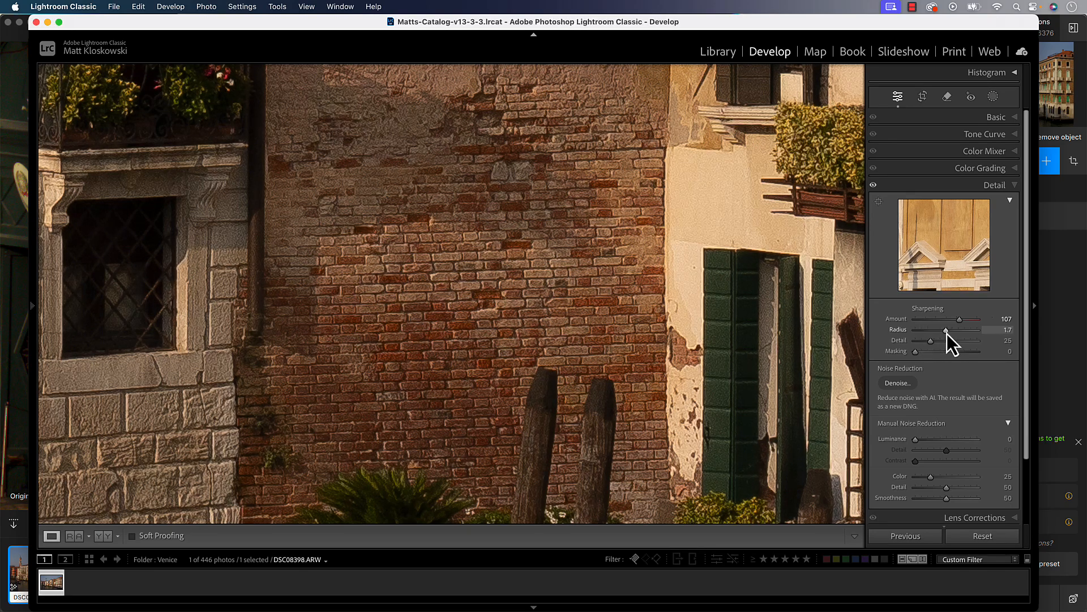
drag(945, 330, 921, 329)
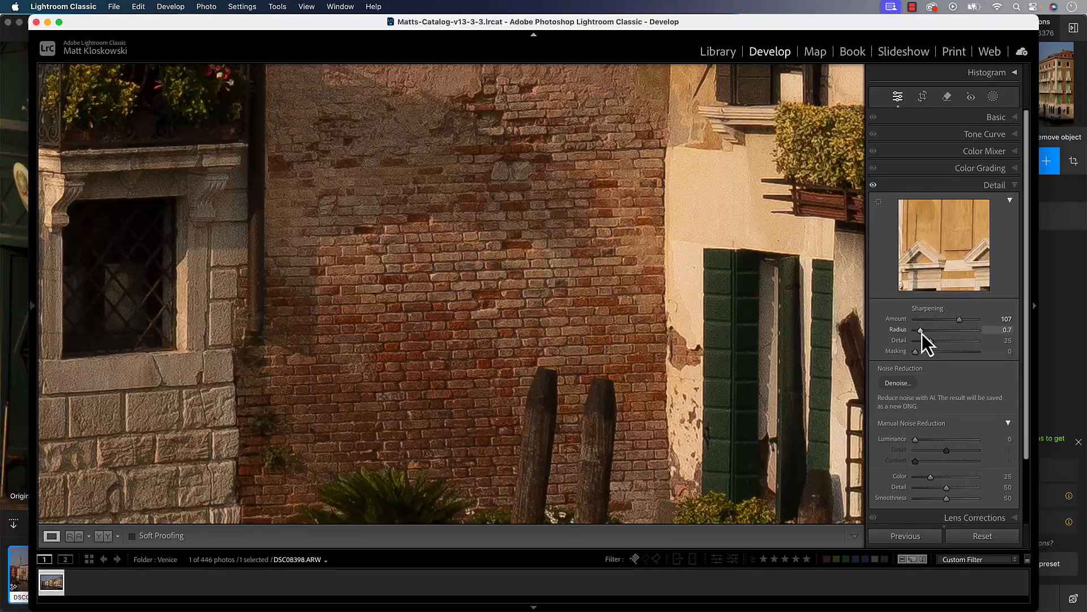
drag(923, 329, 929, 330)
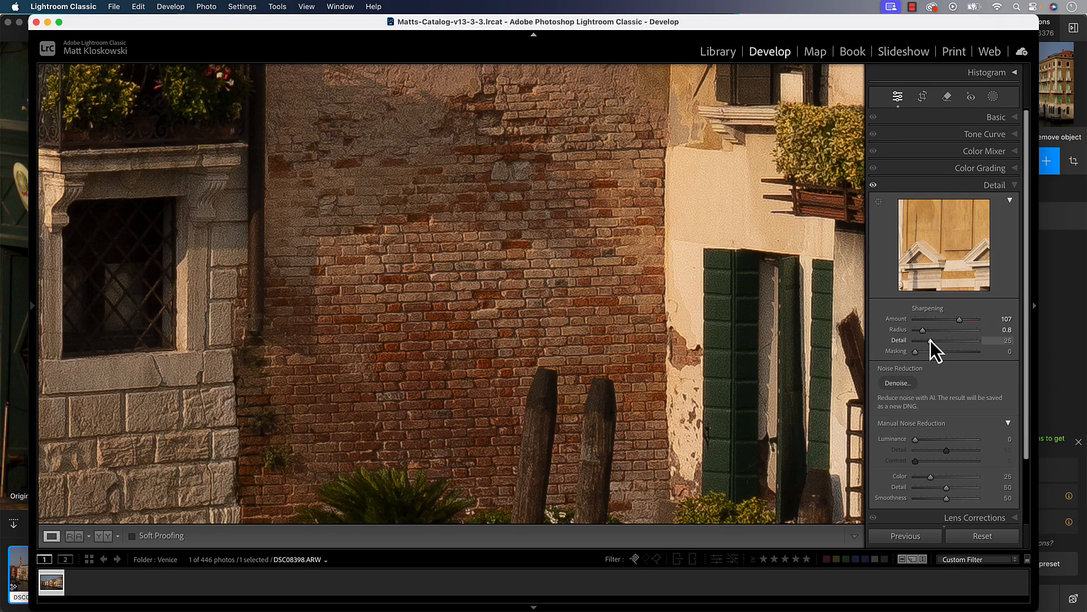
drag(915, 340, 949, 341)
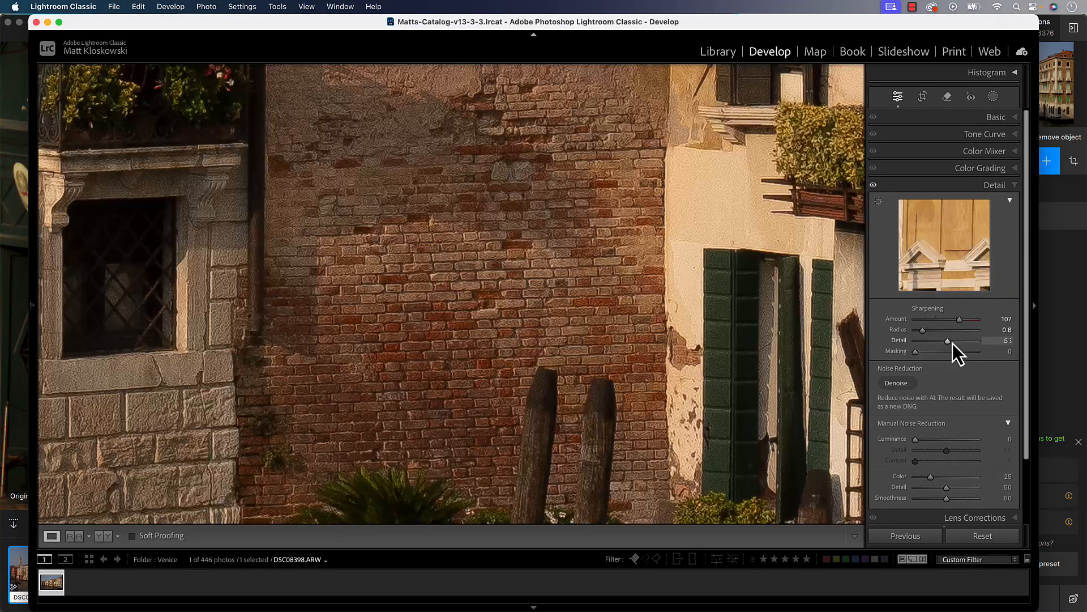
drag(950, 341, 940, 340)
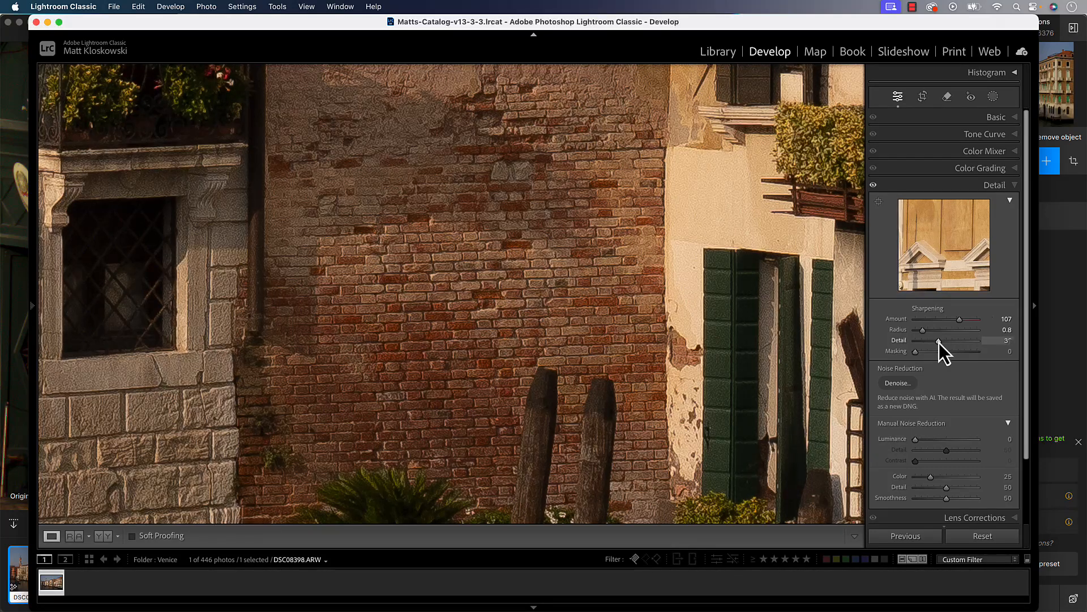
drag(935, 341, 961, 341)
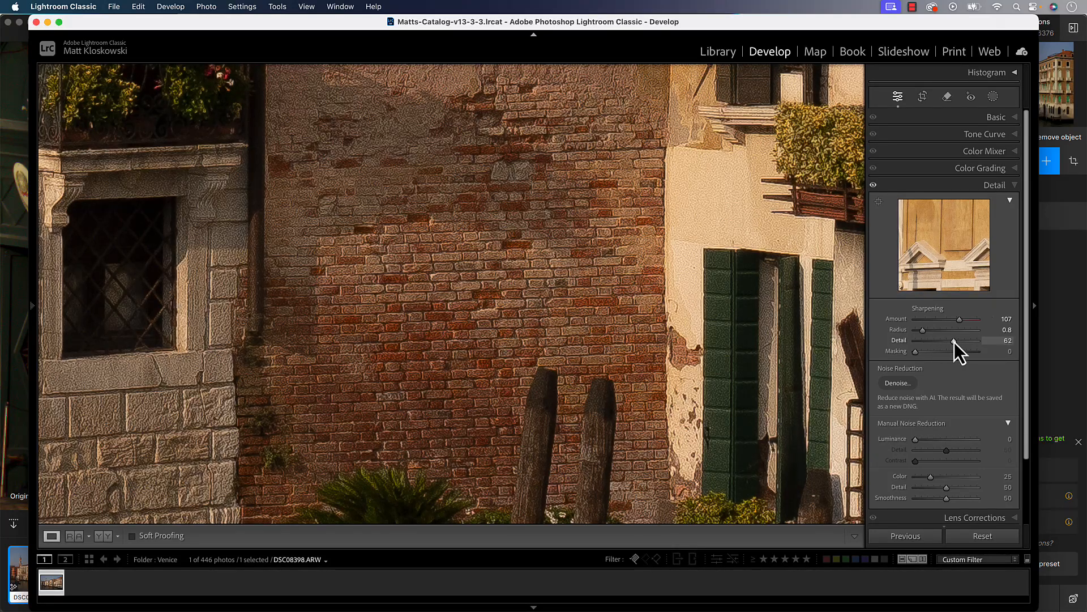
drag(966, 341, 962, 341)
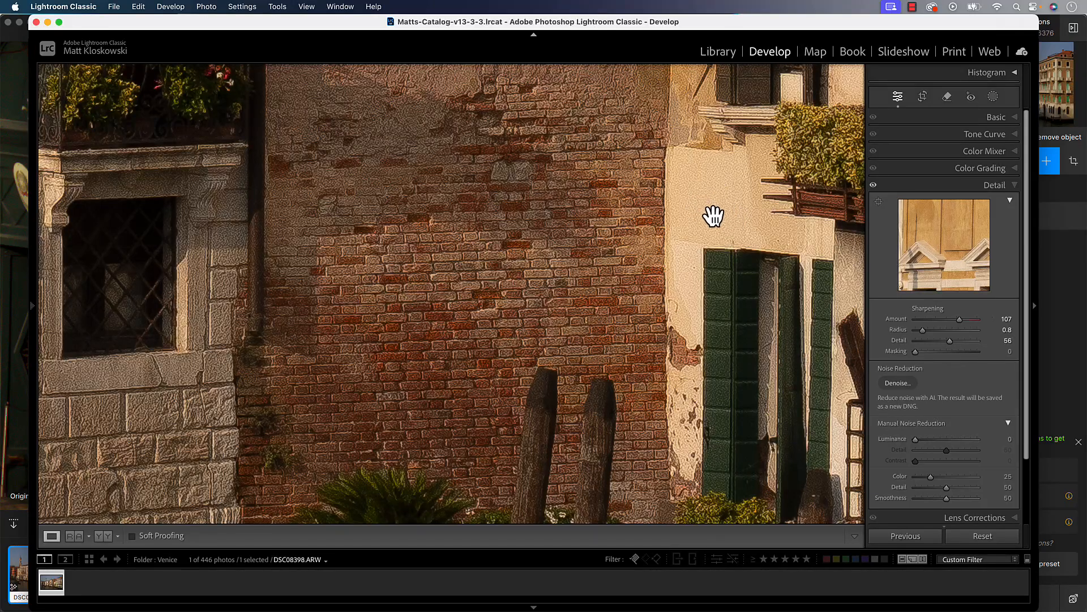
mouse_move(927, 371)
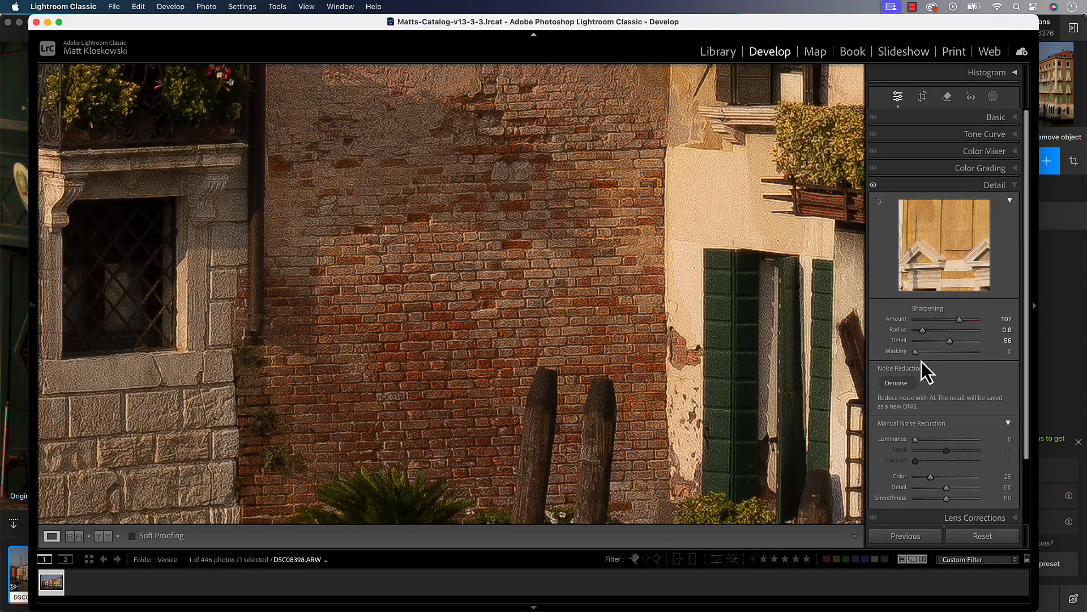
drag(916, 351, 972, 351)
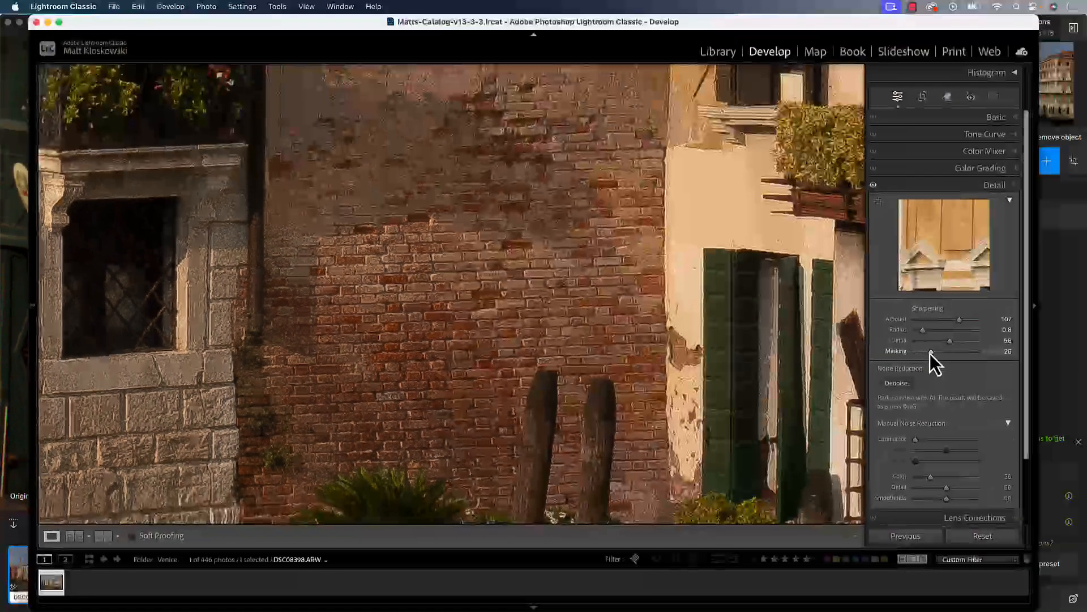
drag(957, 340, 929, 340)
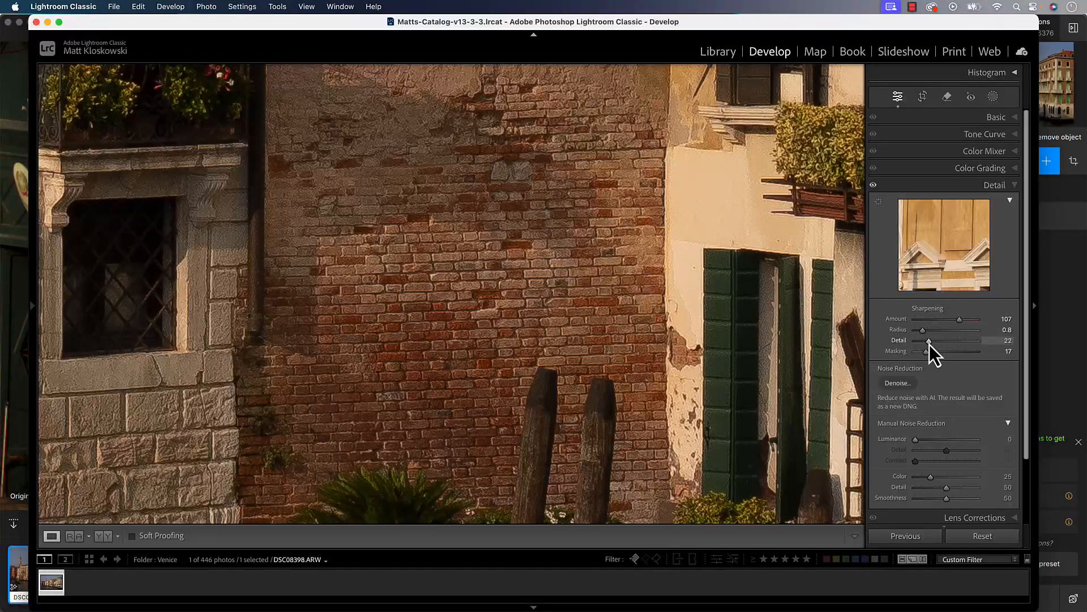
drag(958, 319, 943, 319)
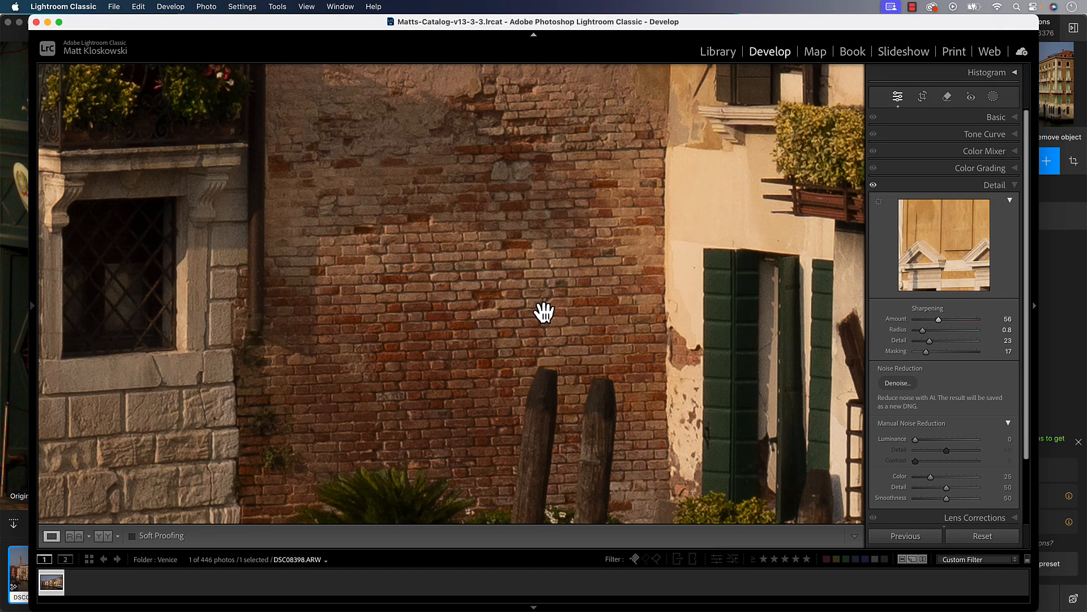
mouse_move(561, 301)
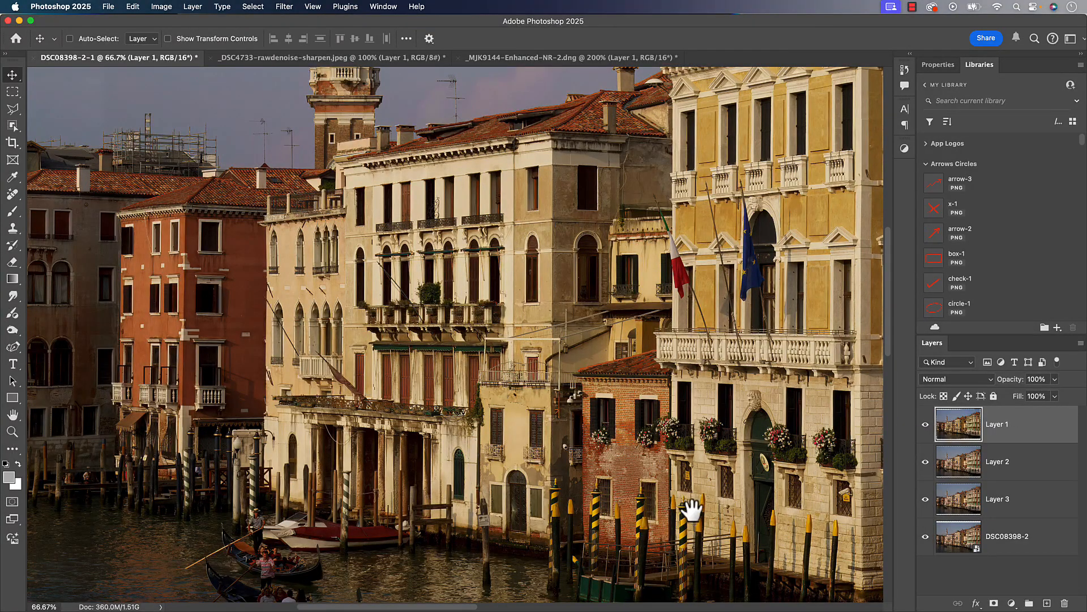
Step: Zoom into the brick wall, toggle Layers 2 and 3 to compare, then pan to the balconies
drag(690, 507, 472, 377)
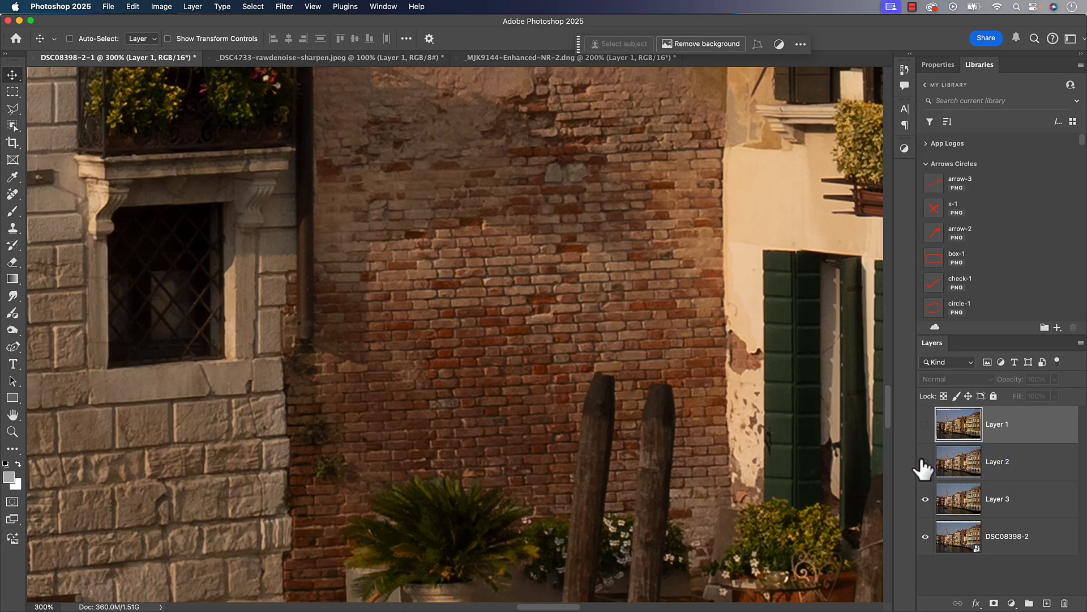
click(998, 498)
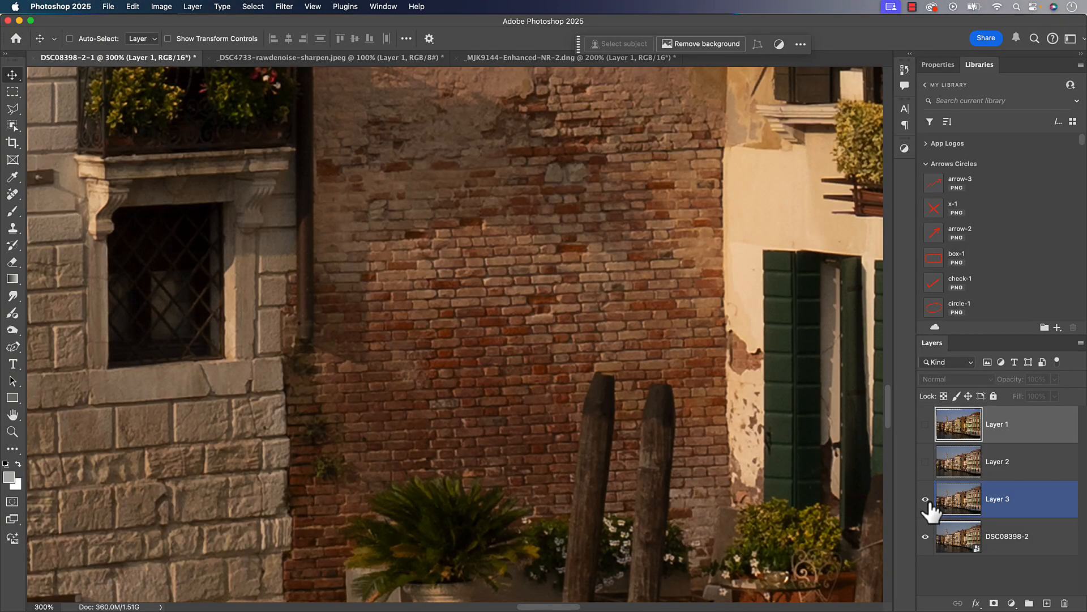
click(926, 461)
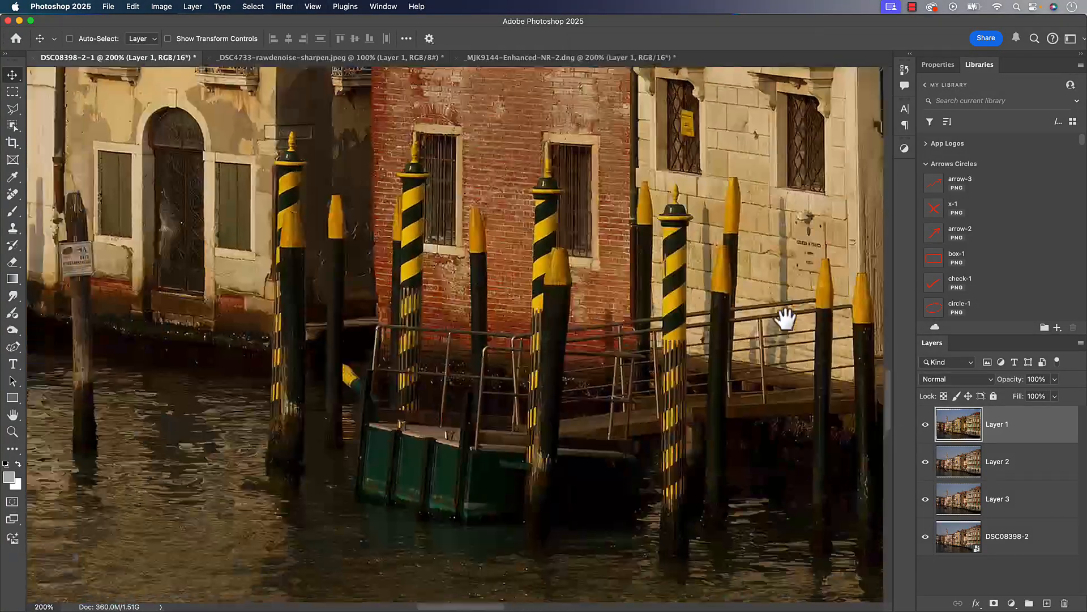
drag(785, 319, 555, 370)
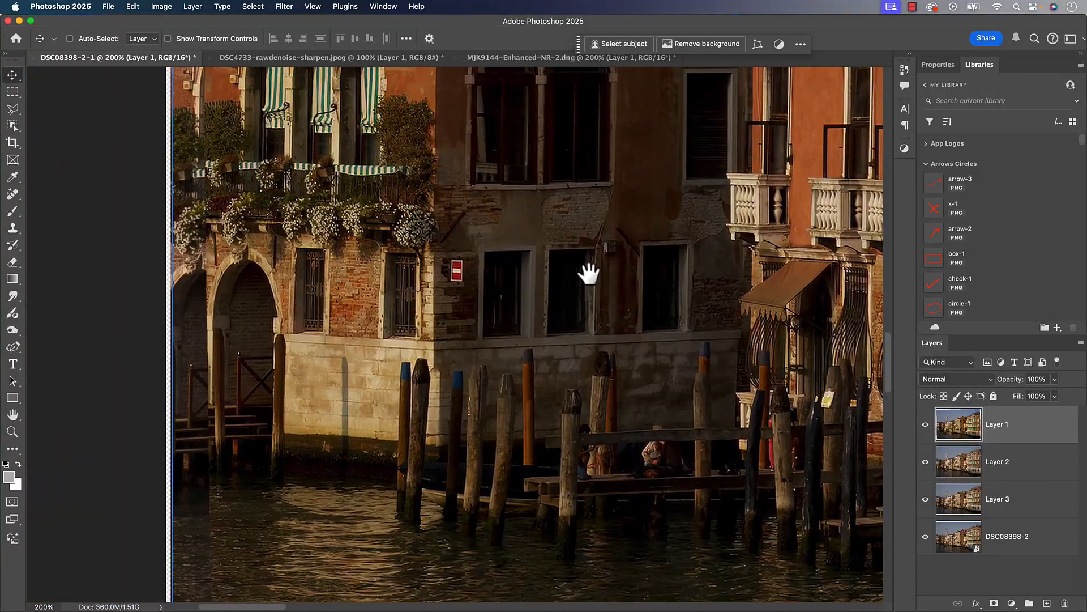
drag(589, 271, 430, 319)
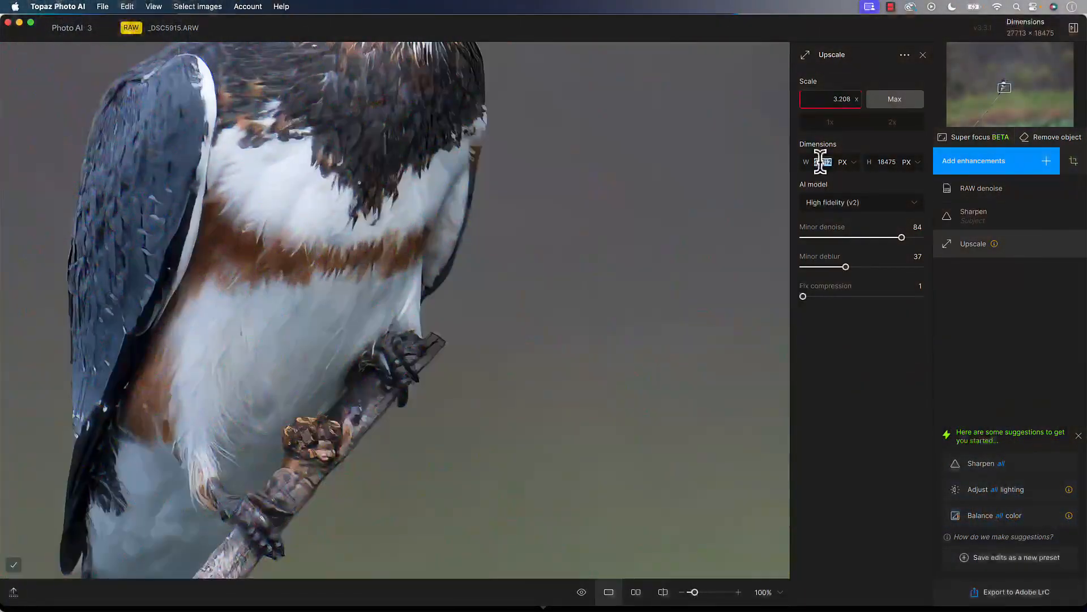
Step: Set the kingfisher upscale Scale to 3x and export it to Adobe Lightroom Classic
click(892, 122)
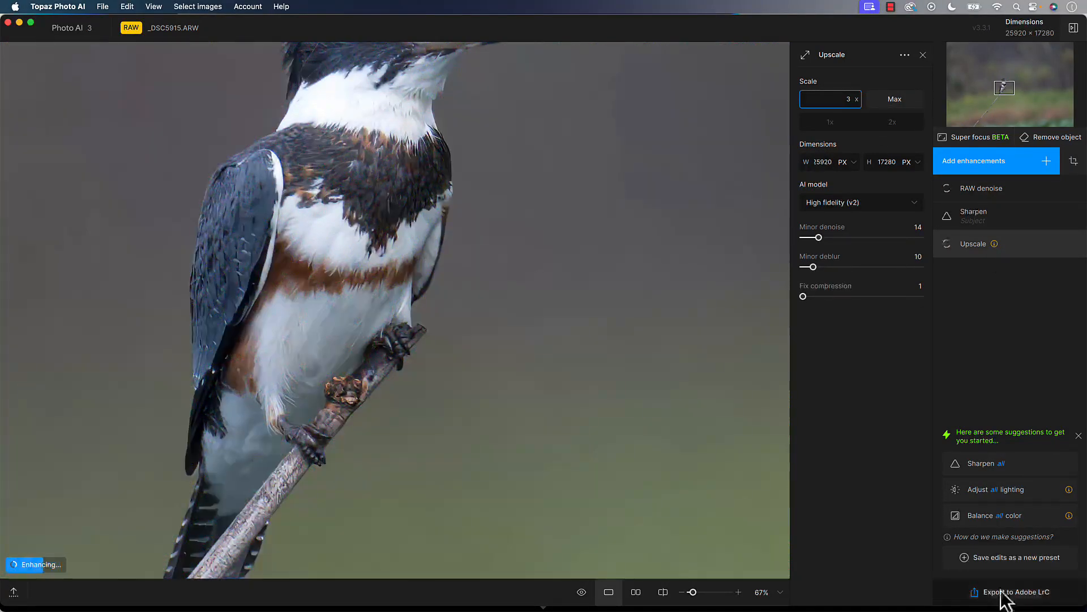
click(1016, 592)
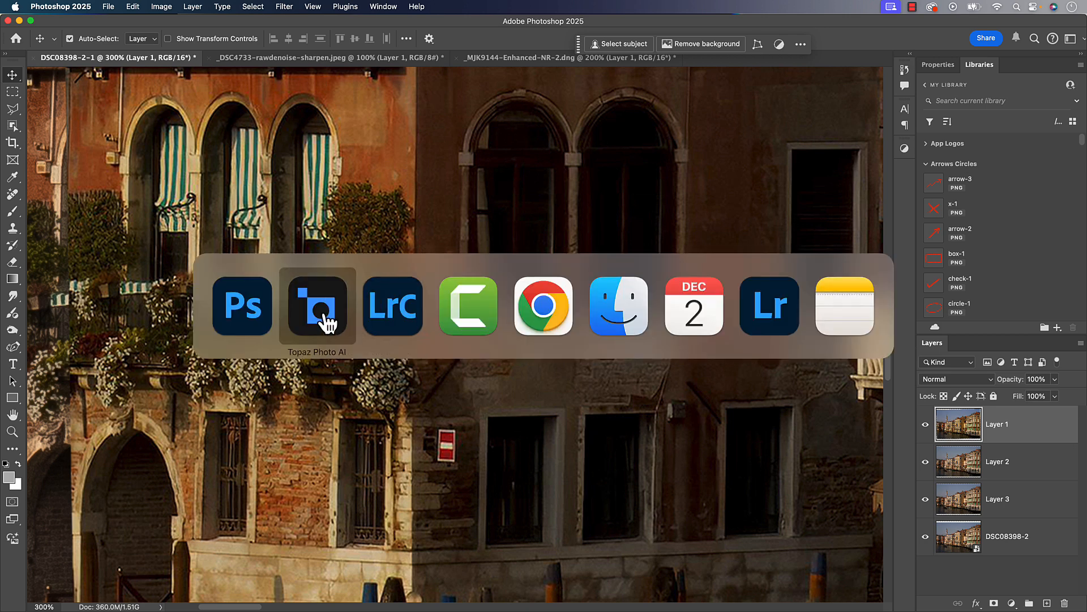
Step: Switch to Topaz Photo AI, open the heron photo, and slide the split across its head
click(316, 306)
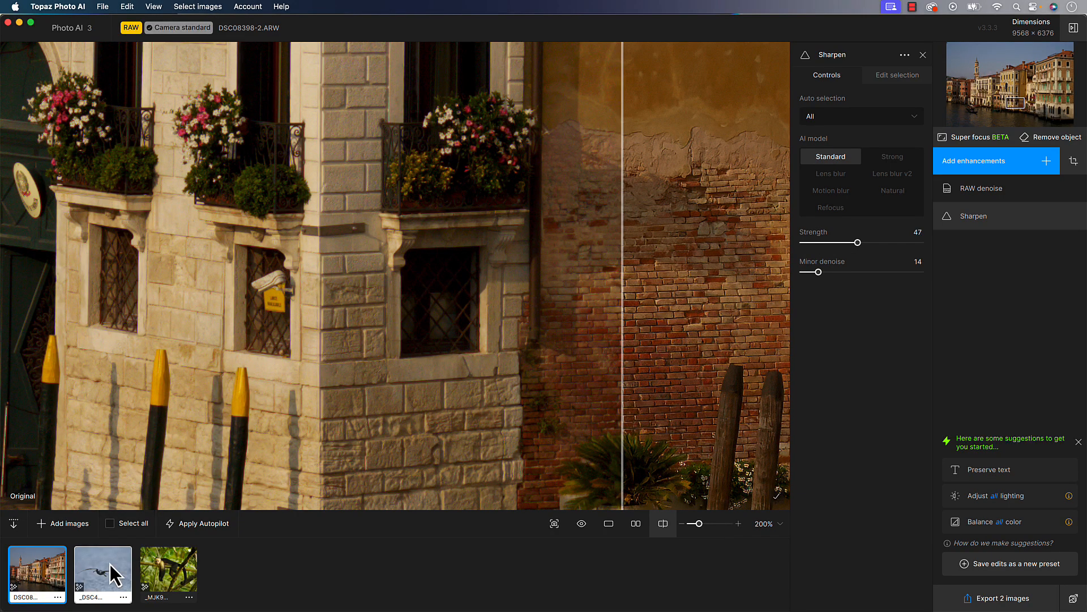
click(99, 572)
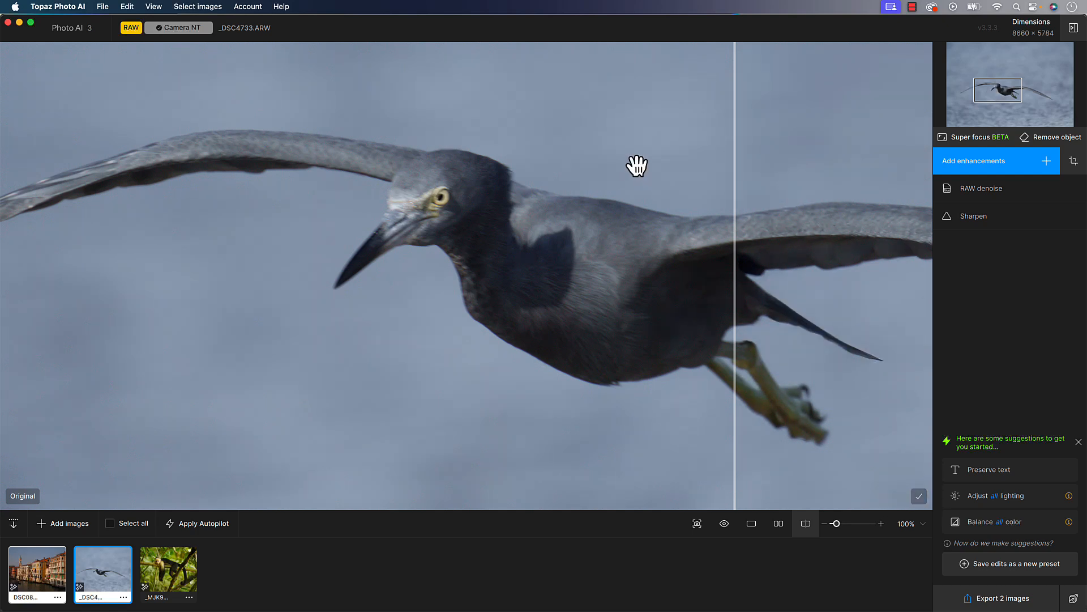
mouse_move(738, 191)
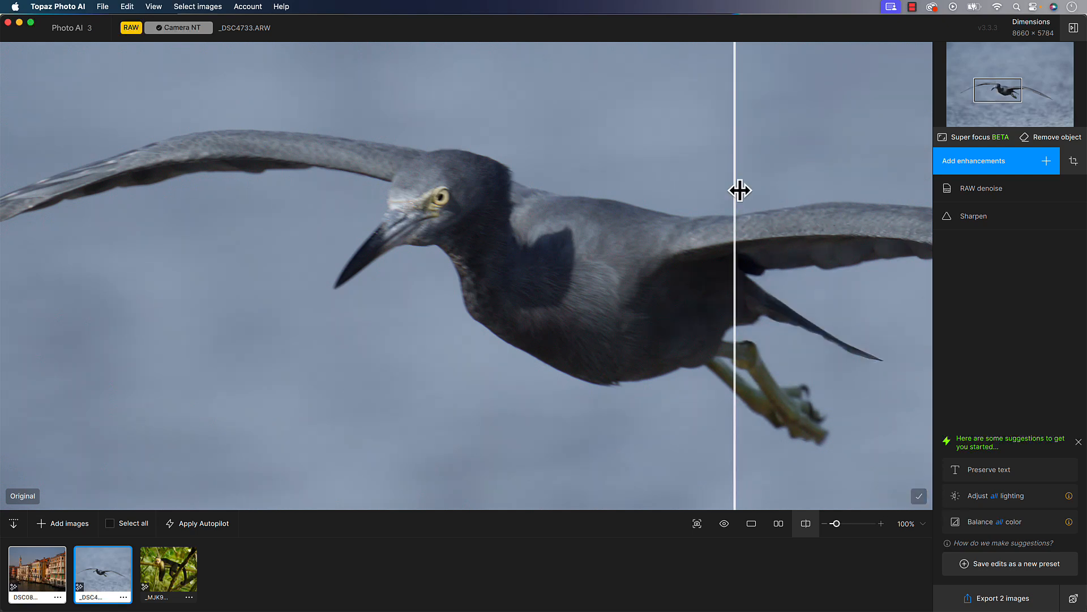
drag(734, 190, 559, 201)
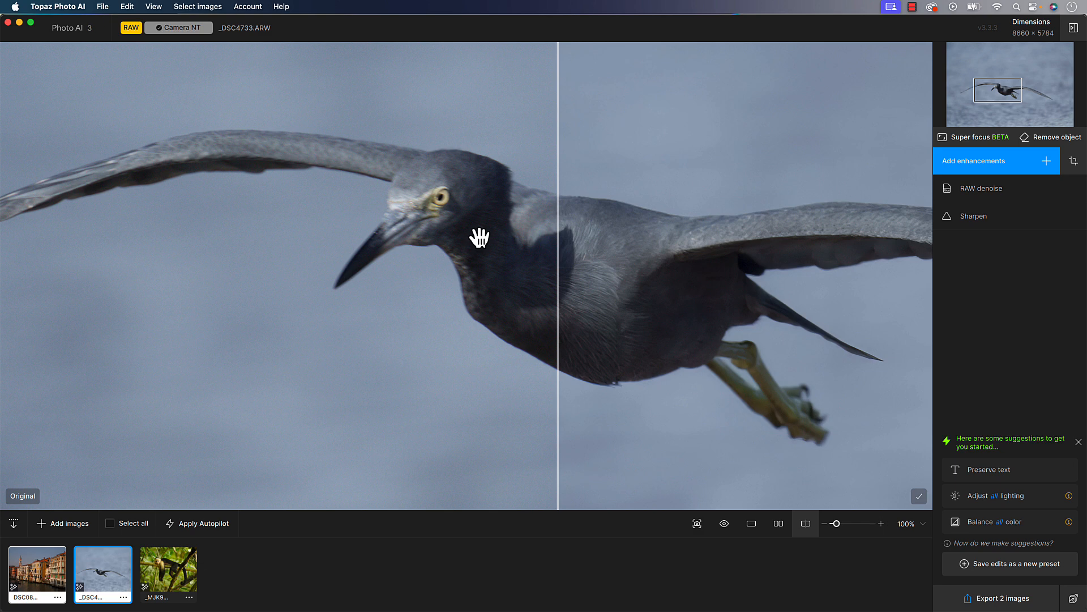
mouse_move(372, 277)
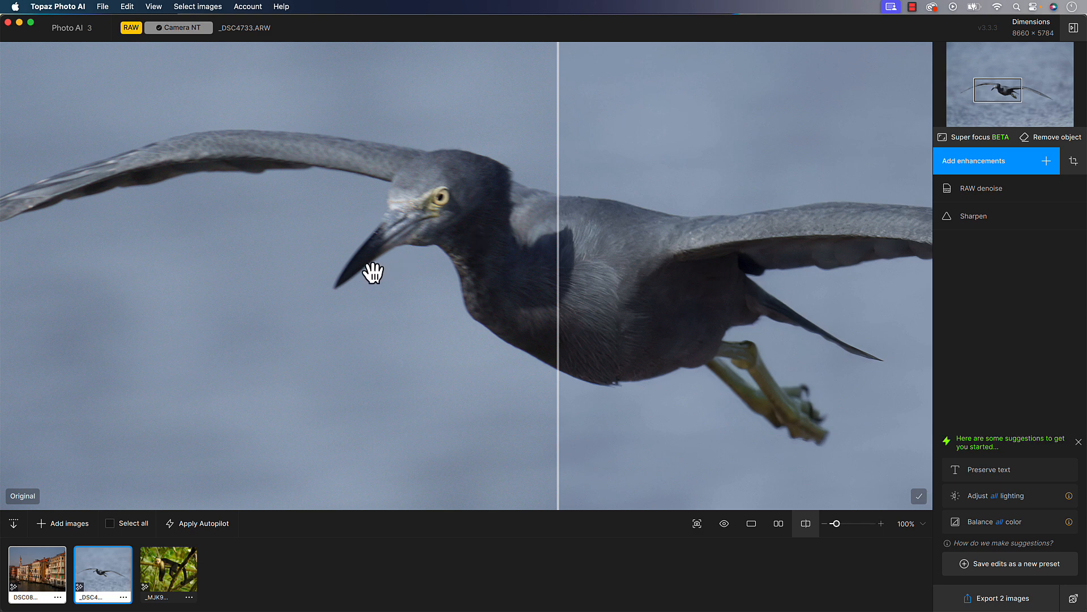
mouse_move(455, 210)
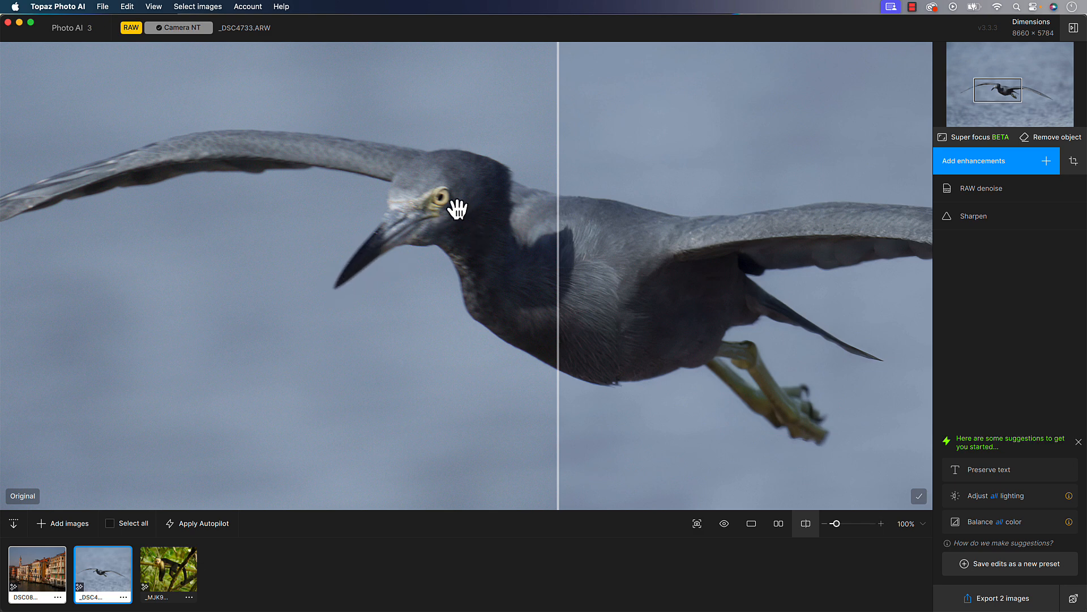
mouse_move(443, 243)
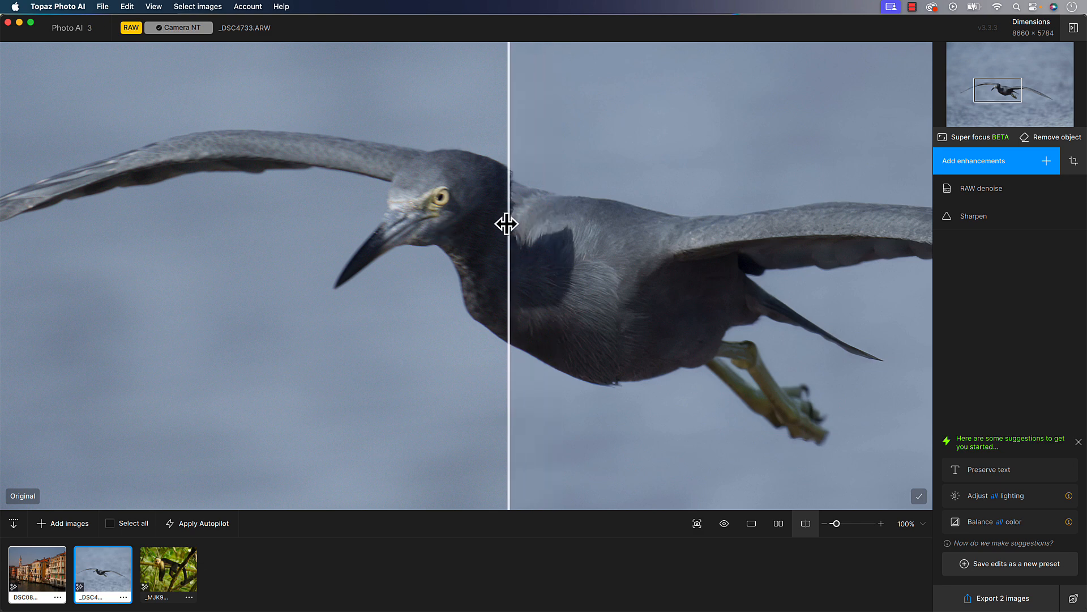
drag(507, 223, 379, 225)
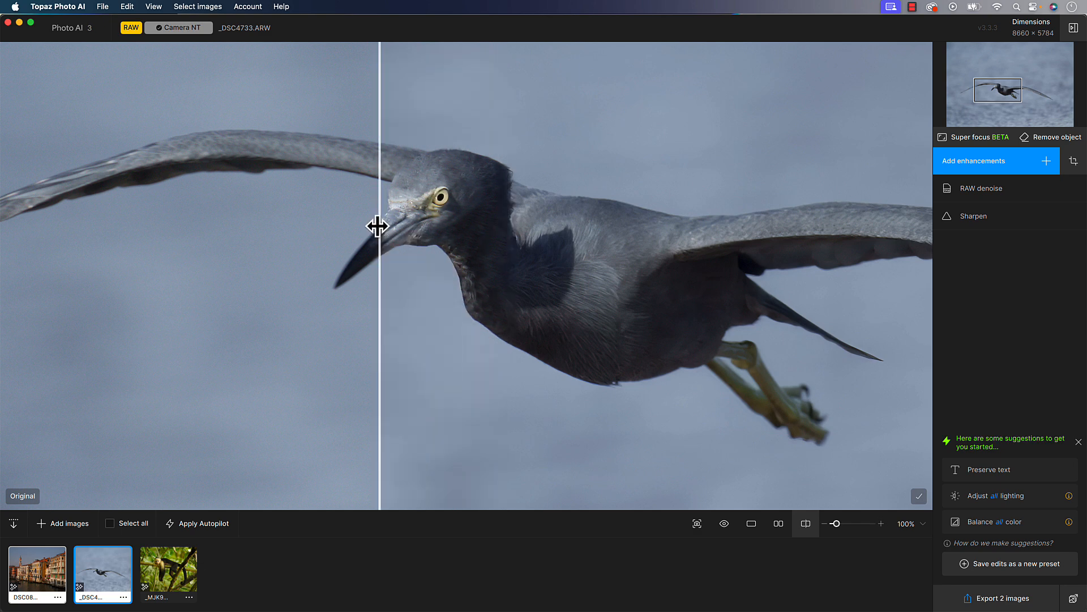
Step: Open the heron's sharpening settings, compare the split across its wings, and zoom to 100%
click(974, 215)
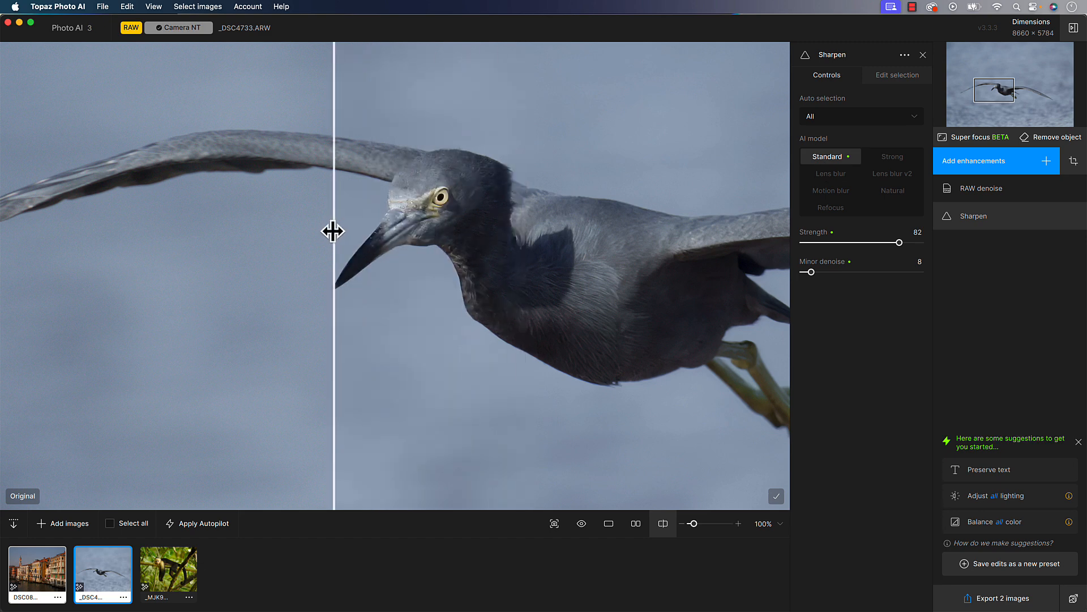
drag(333, 231, 303, 238)
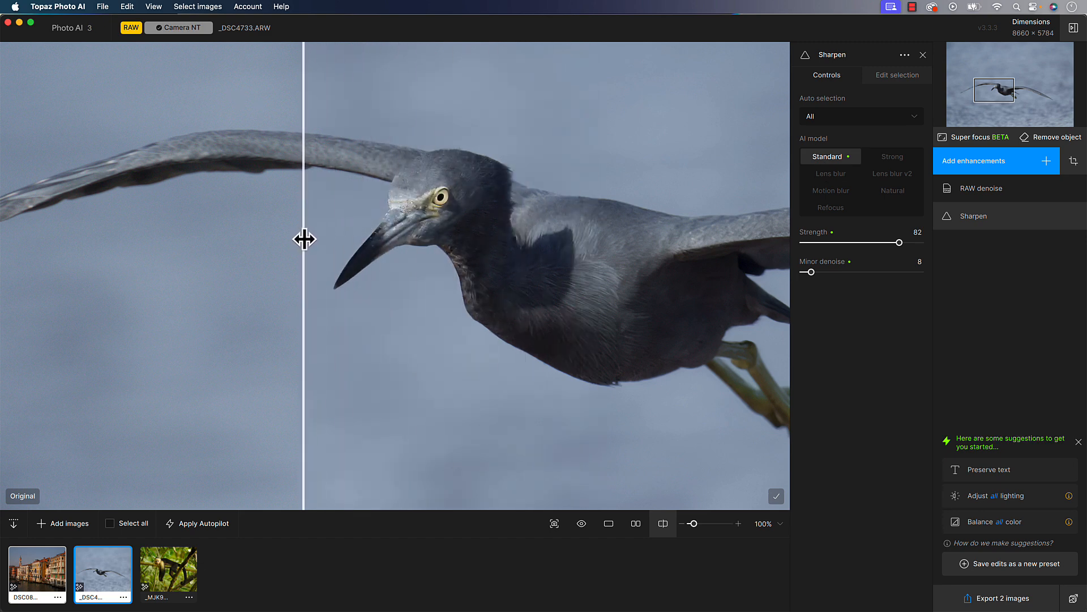
drag(304, 239, 402, 229)
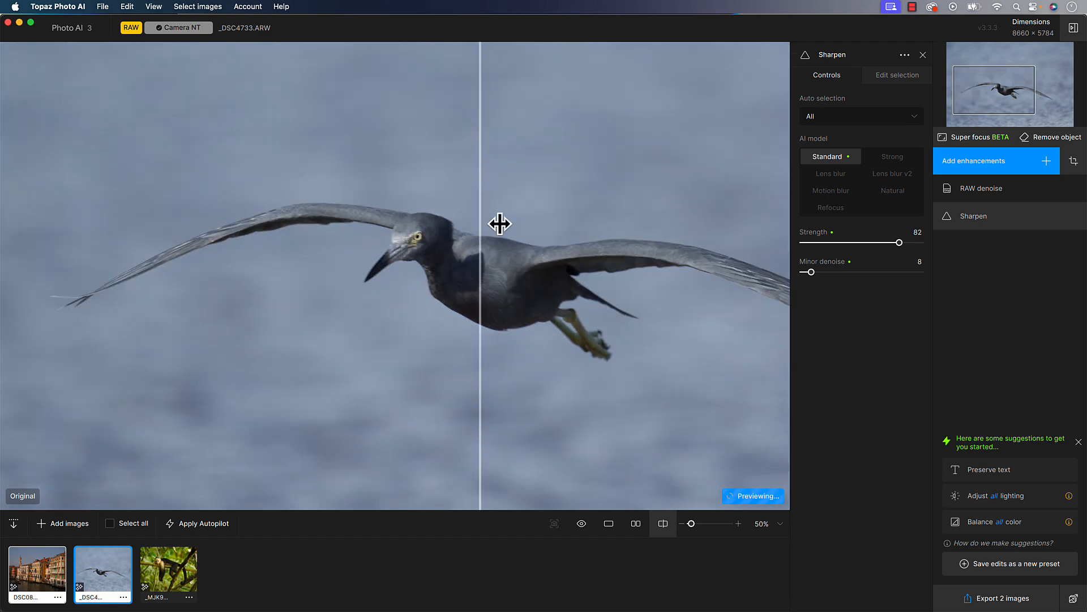
drag(499, 224, 648, 226)
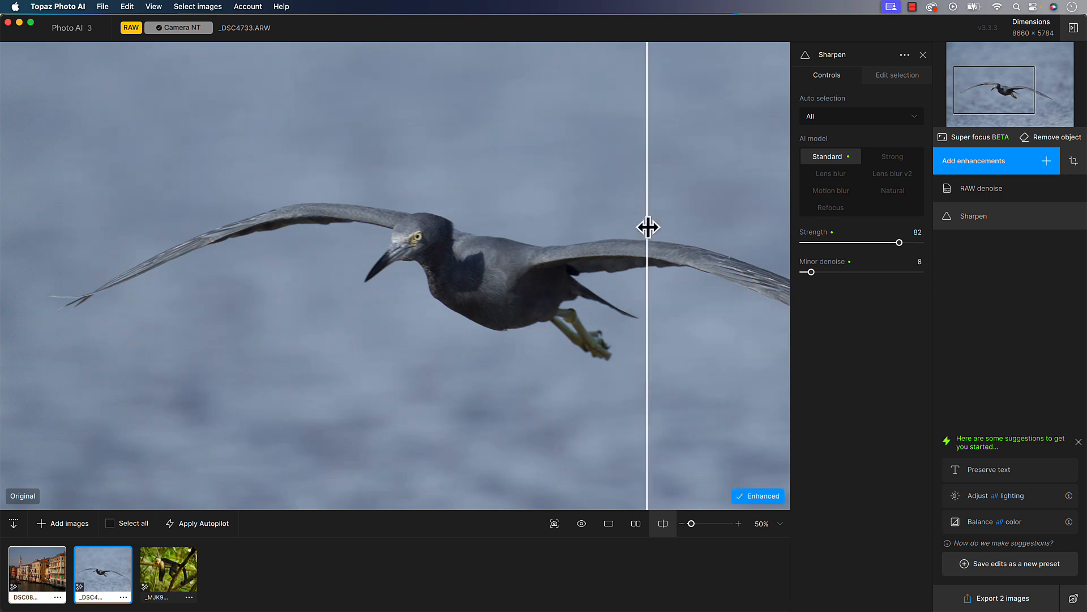
drag(649, 226, 257, 212)
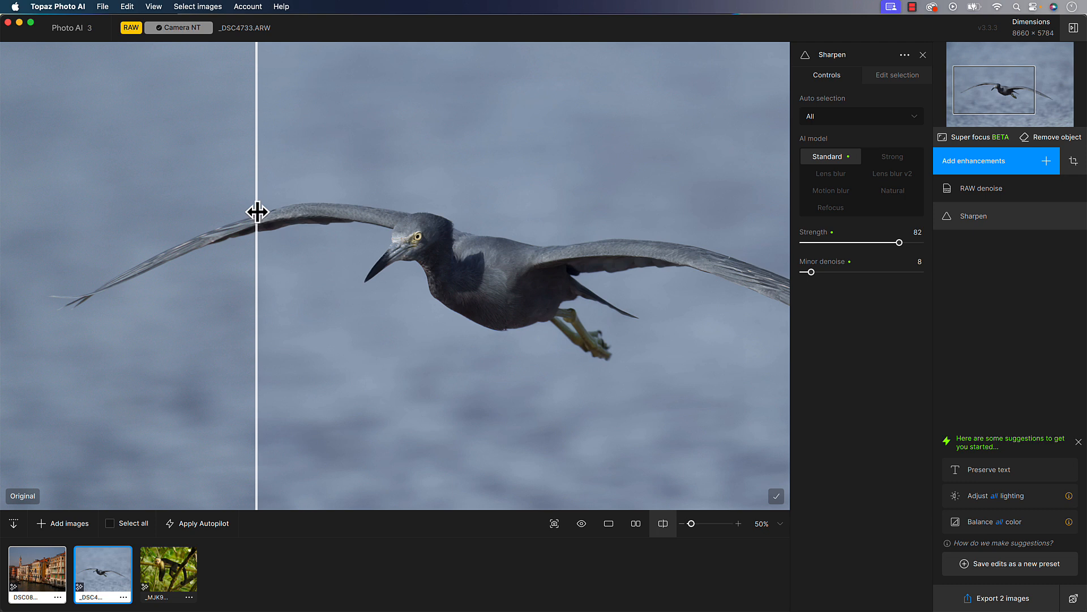
drag(258, 212, 347, 215)
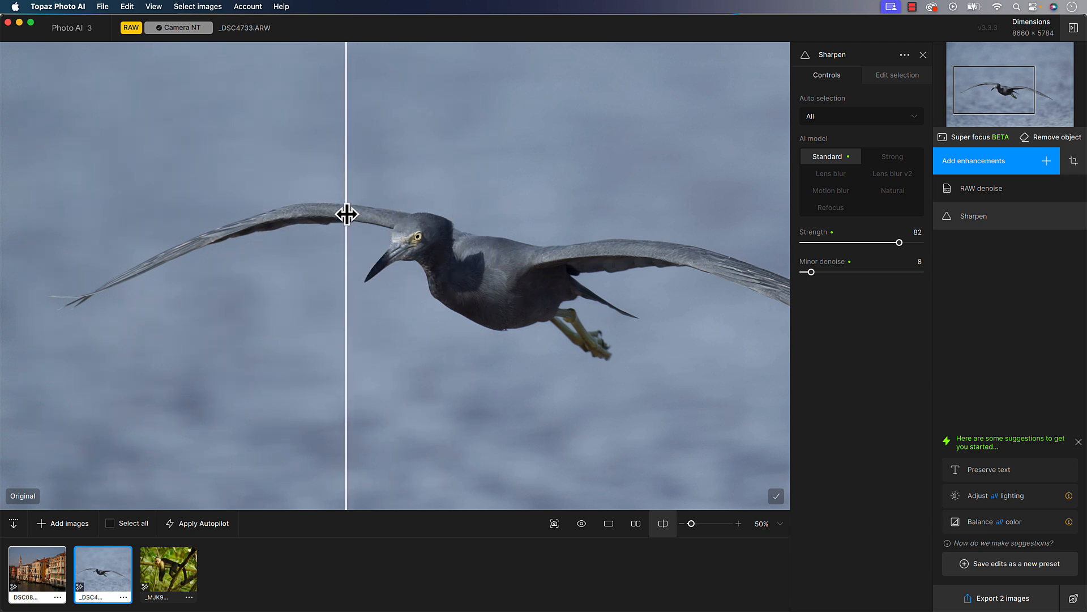
drag(347, 214, 442, 206)
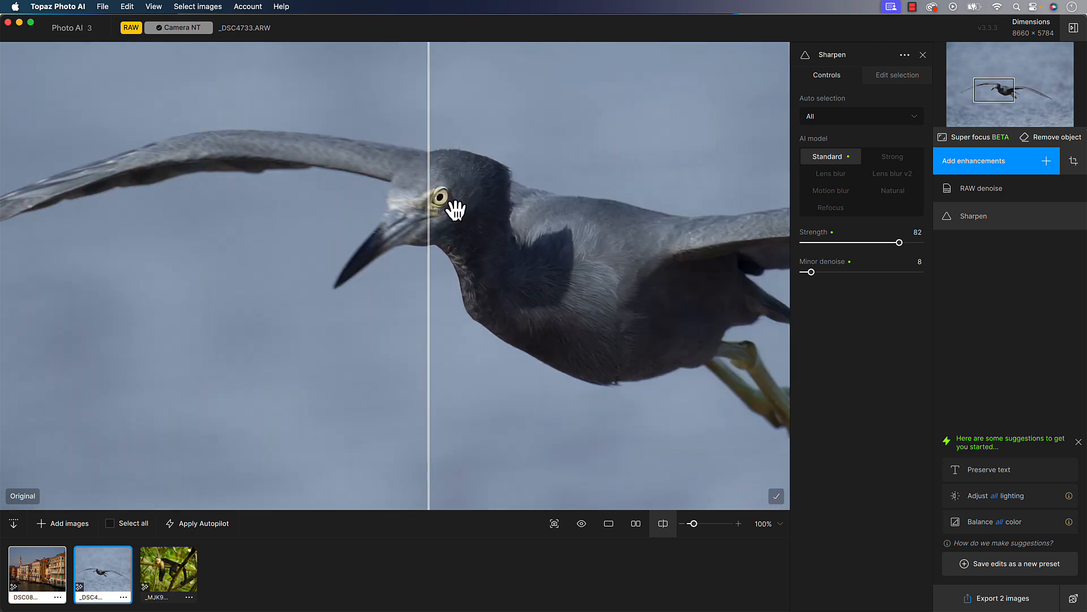
click(978, 137)
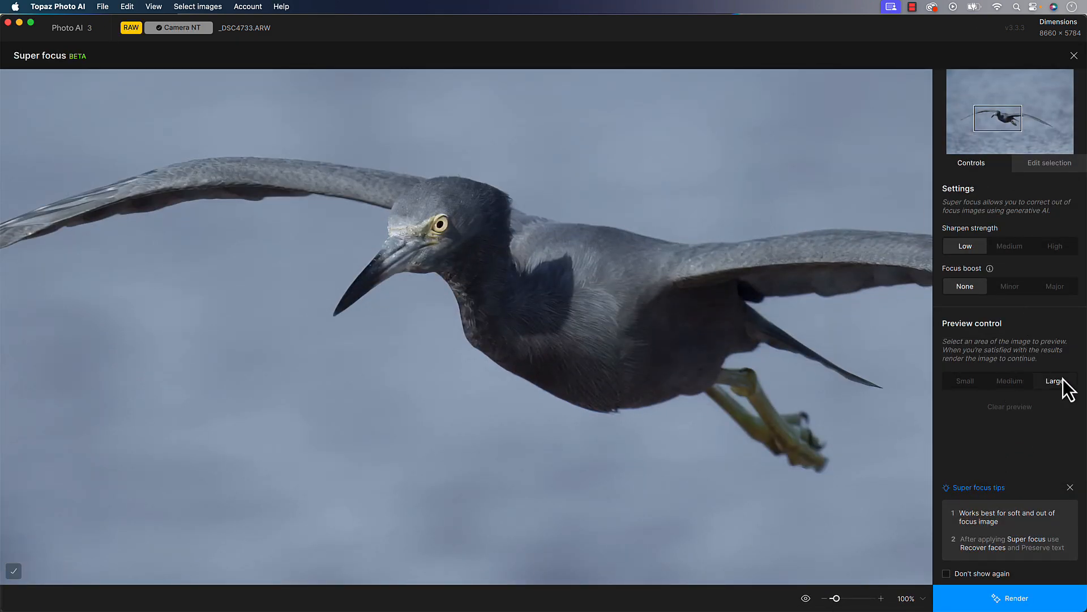
Step: Choose the Large Super focus preview area and place it over the heron's head
click(1055, 381)
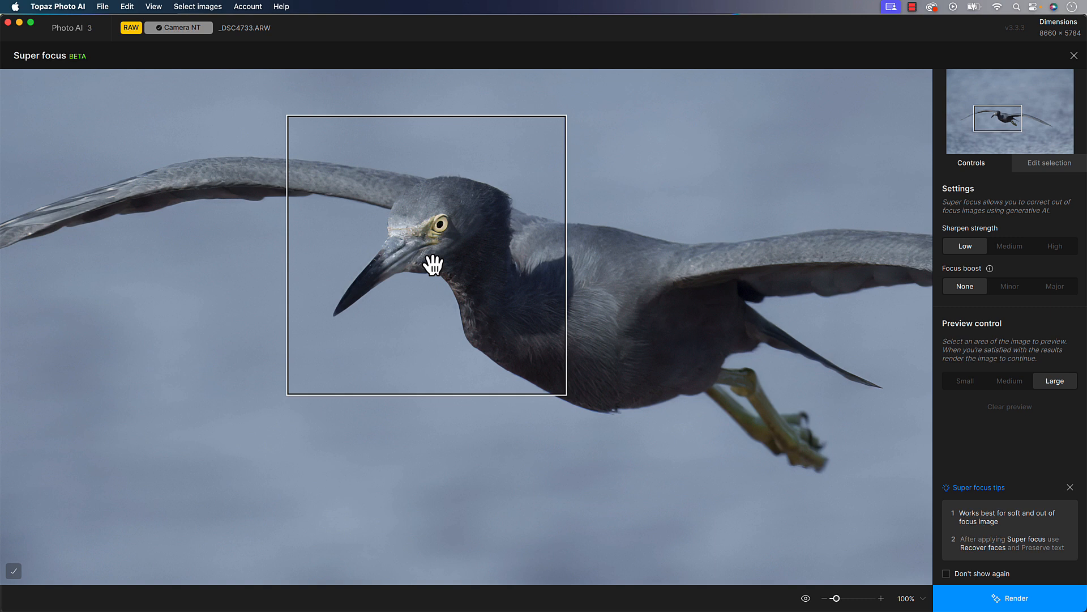
drag(430, 263, 419, 265)
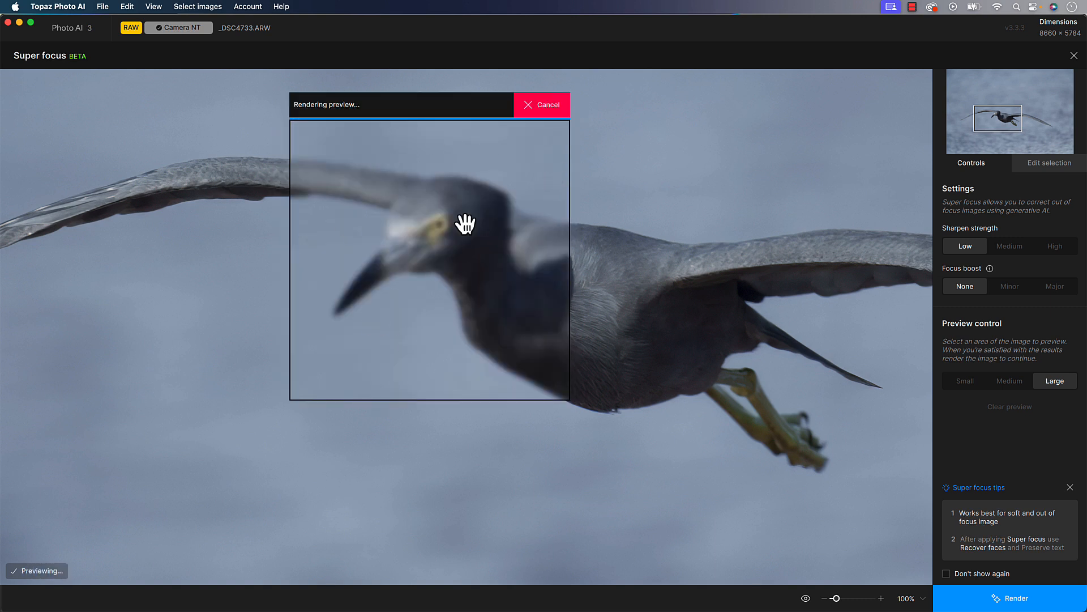
mouse_move(430, 293)
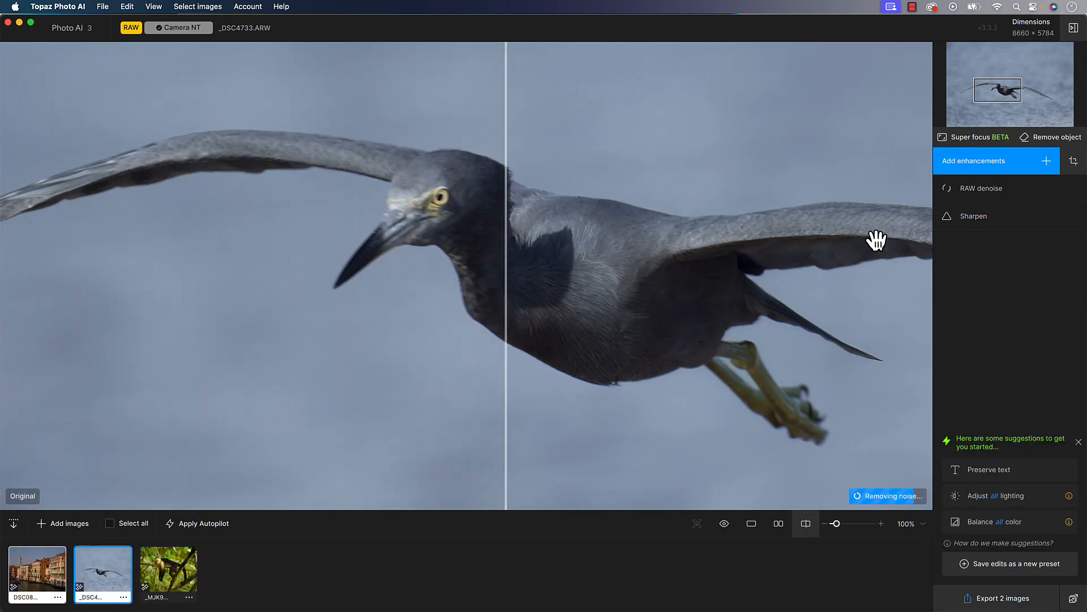
mouse_move(166, 574)
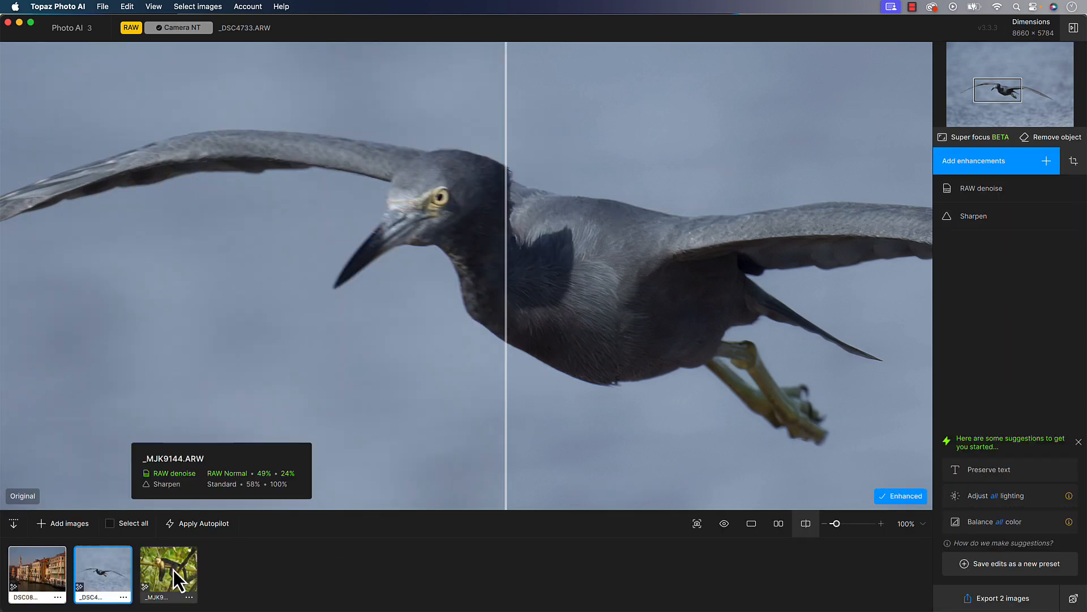
Step: Open the _MJK9144 monkey photo and slide the before/after split onto its face
click(167, 573)
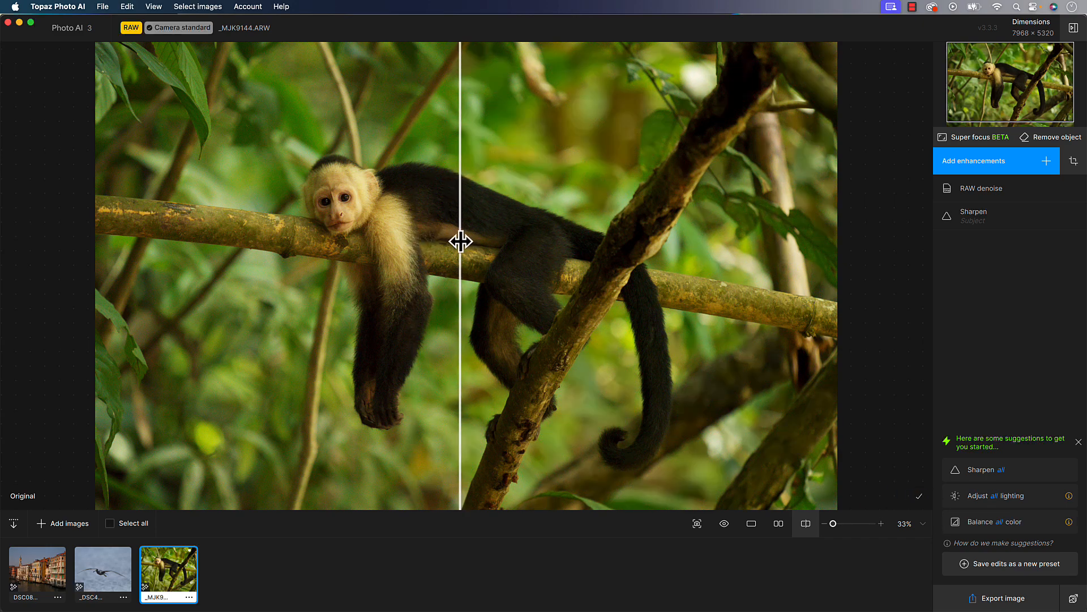
drag(461, 242, 343, 229)
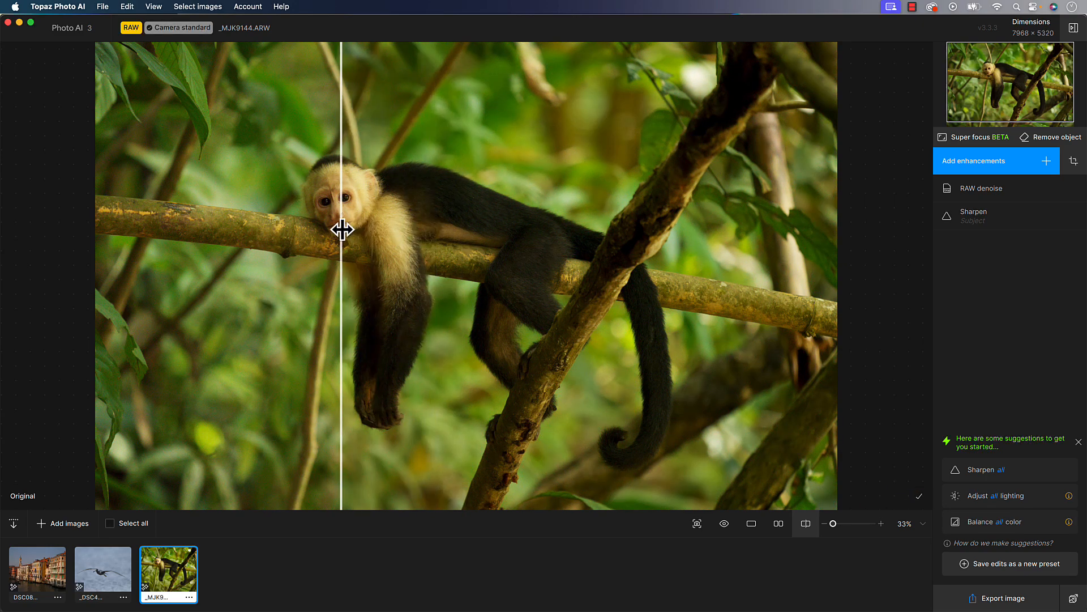
mouse_move(985, 197)
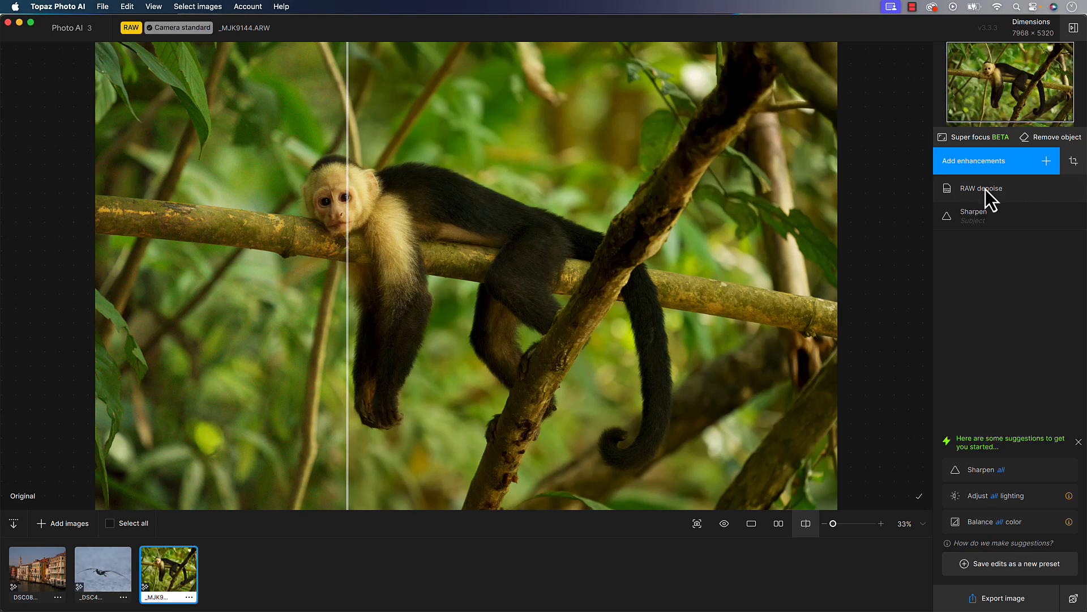
mouse_move(1000, 259)
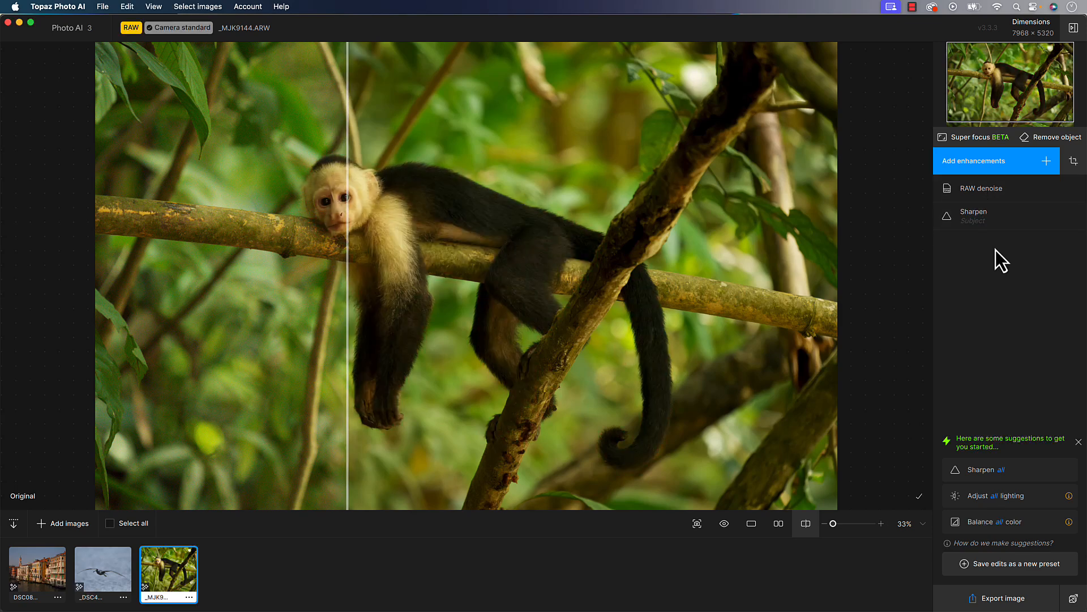
Step: Open the monkey's Sharpen settings and set the Auto selection to Subject
click(974, 216)
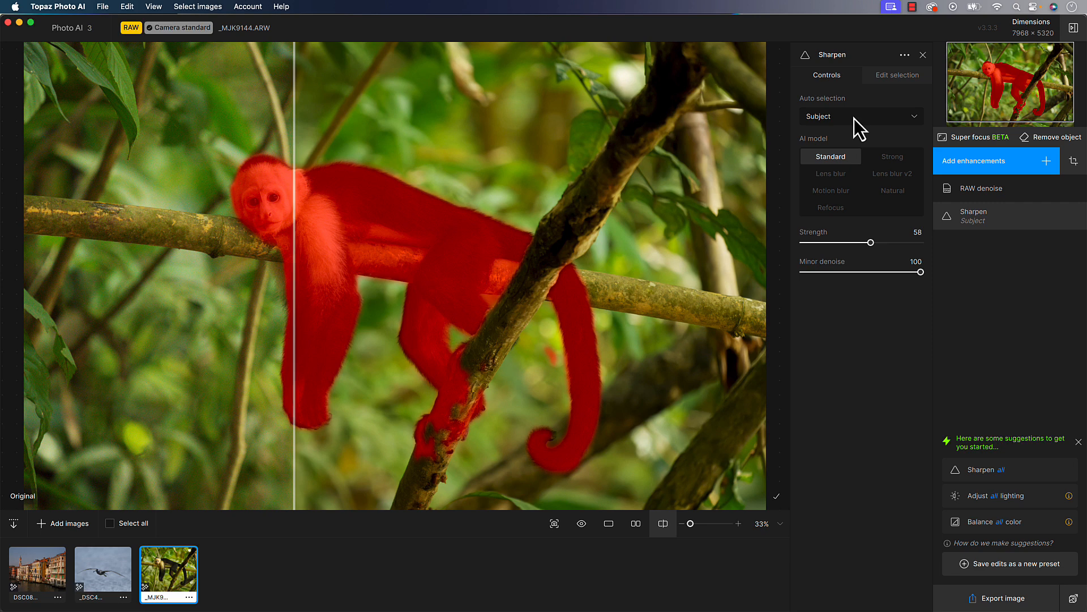
click(861, 116)
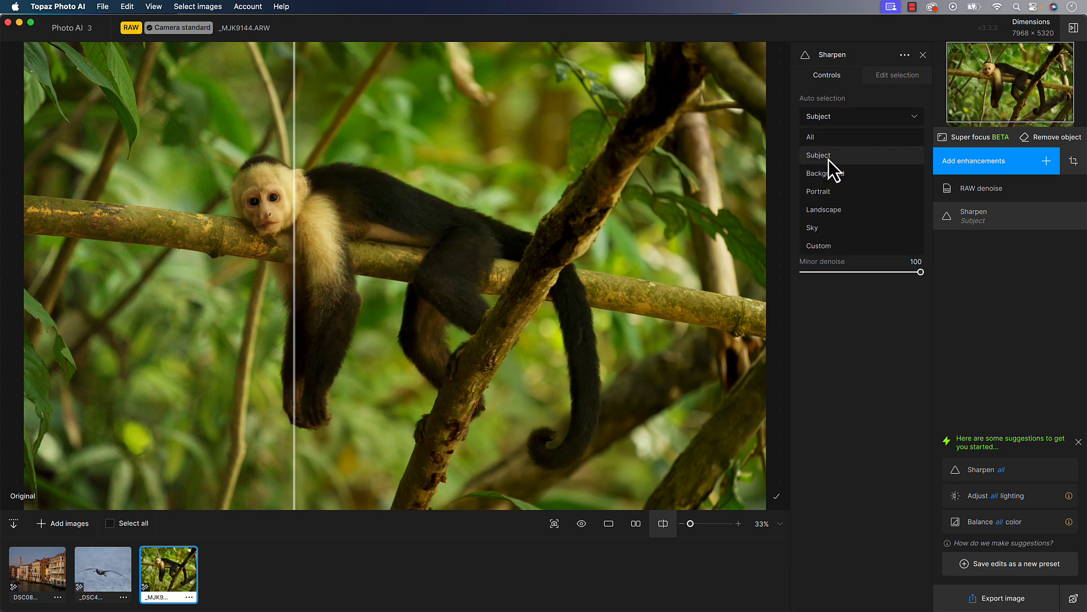
click(819, 155)
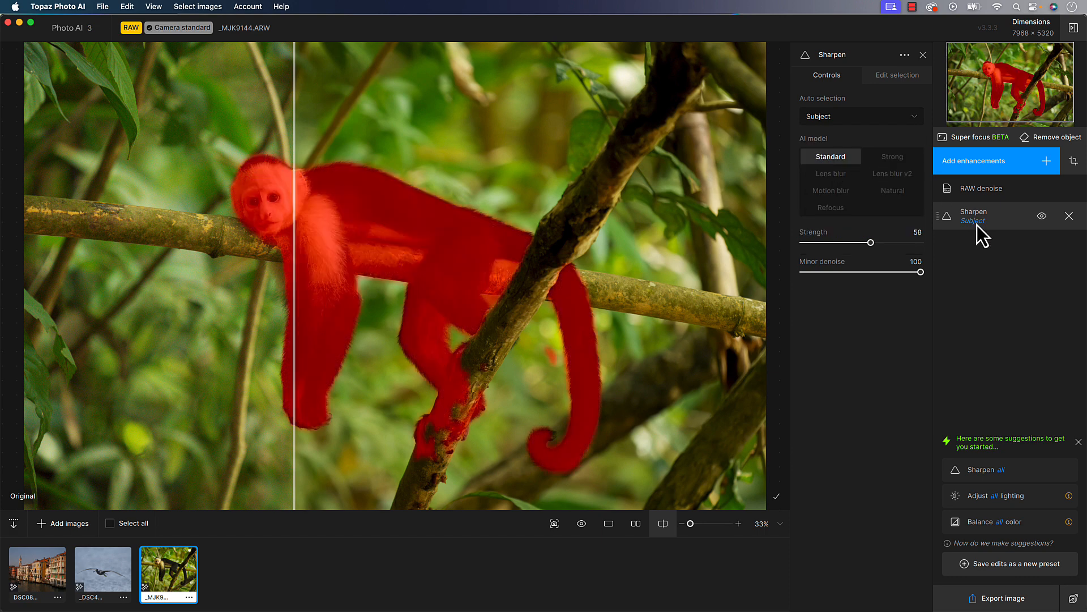
mouse_move(977, 237)
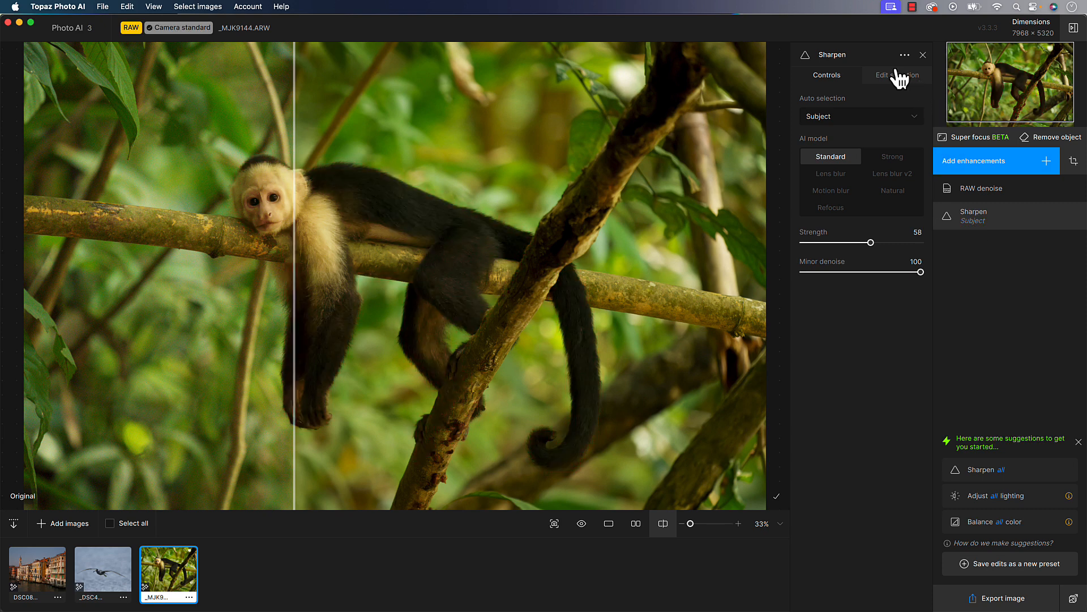
Step: Erase a small area from the monkey's subject mask, then switch the brush back to paint
click(897, 75)
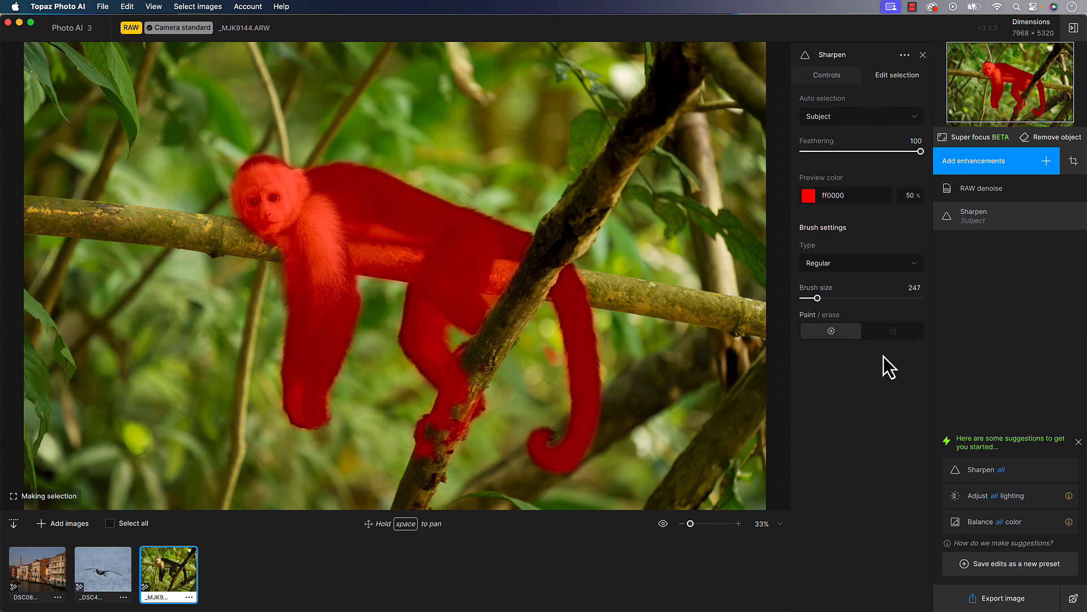
click(892, 331)
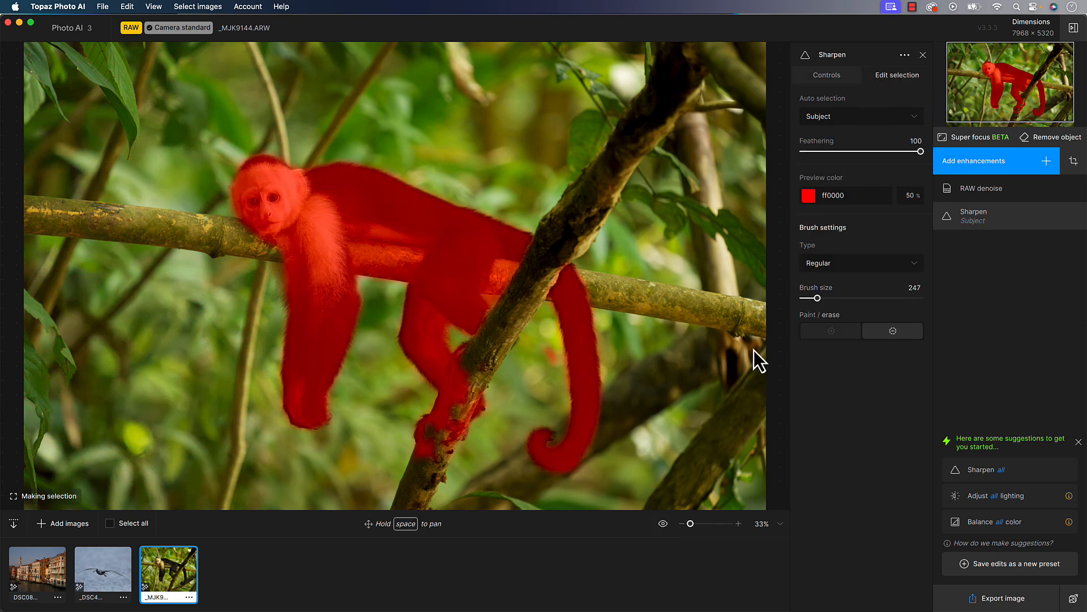
click(433, 460)
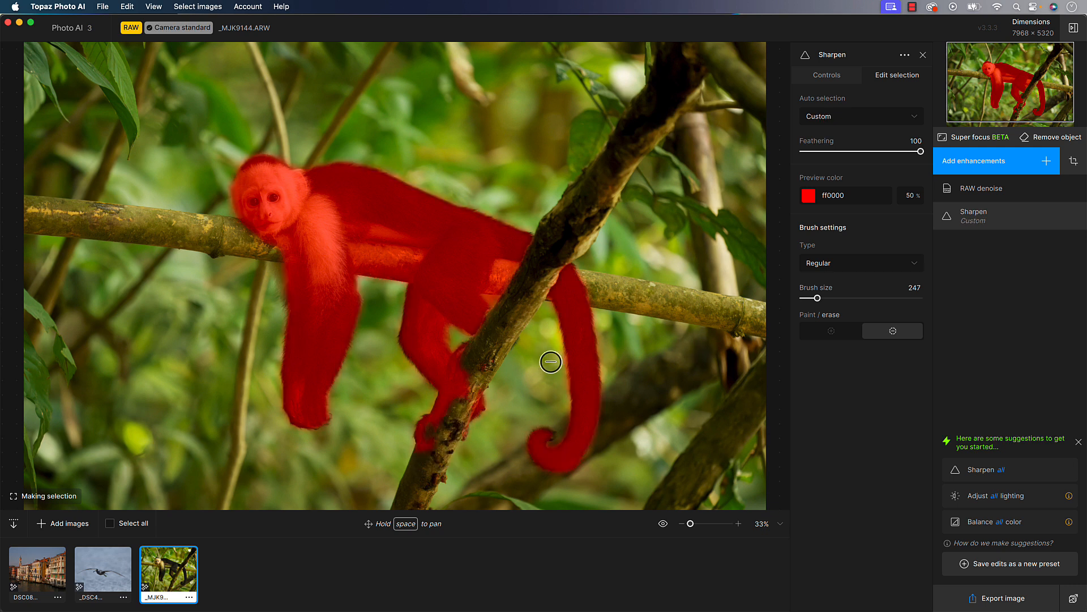
click(830, 331)
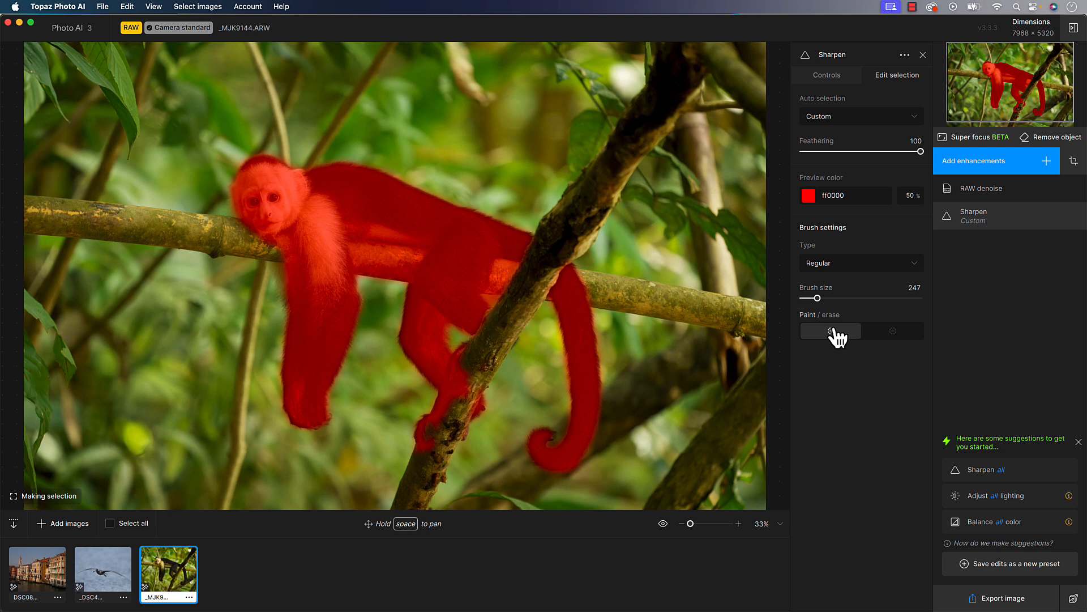
mouse_move(851, 288)
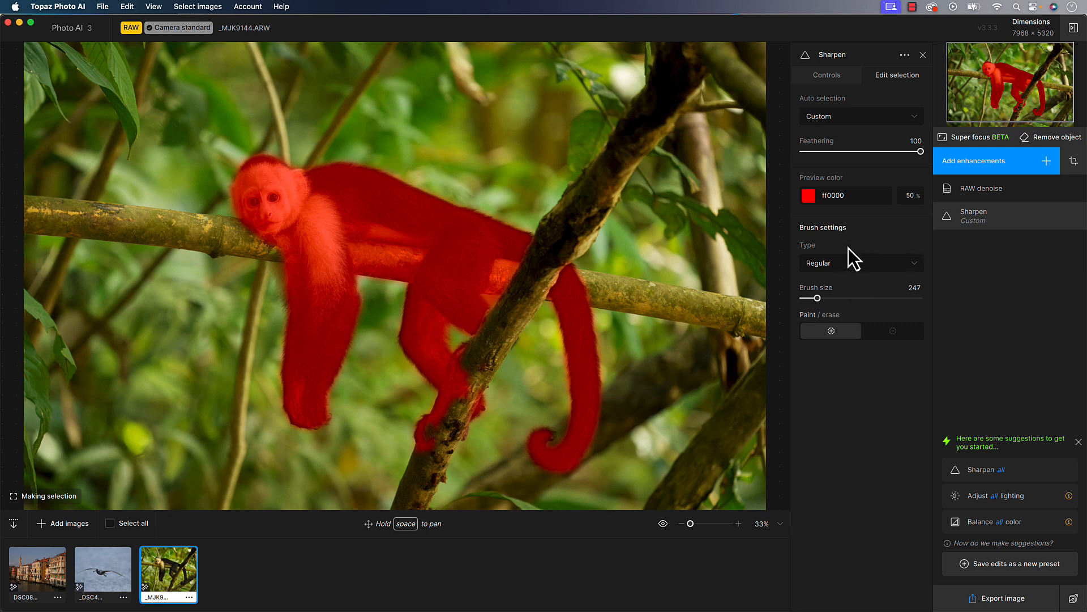
Step: Return to the Sharpen controls, keeping the monkey's Custom mask selection at strength 58
click(826, 75)
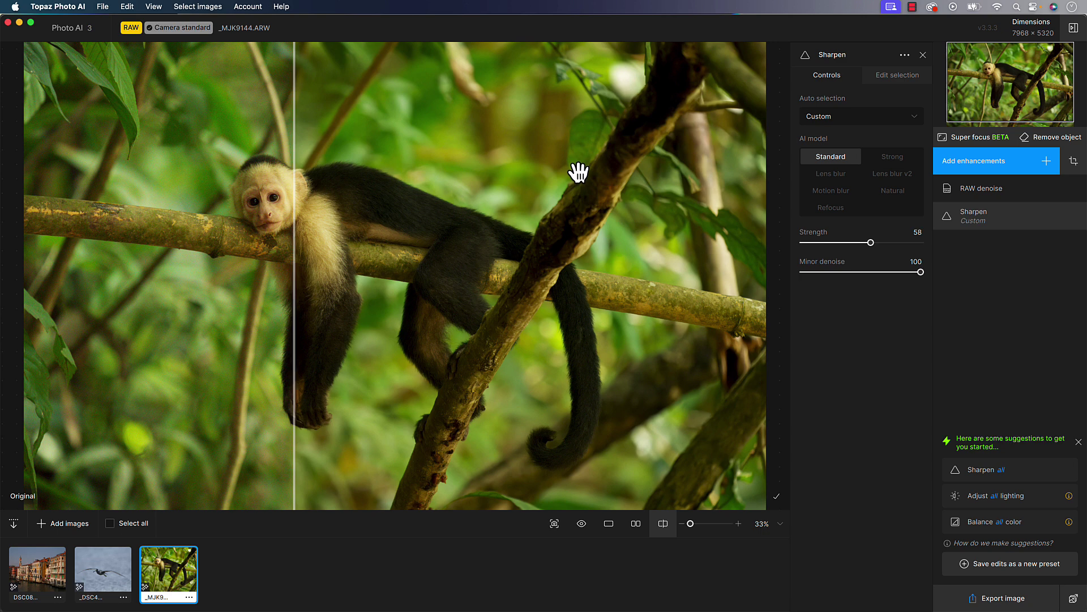
mouse_move(526, 160)
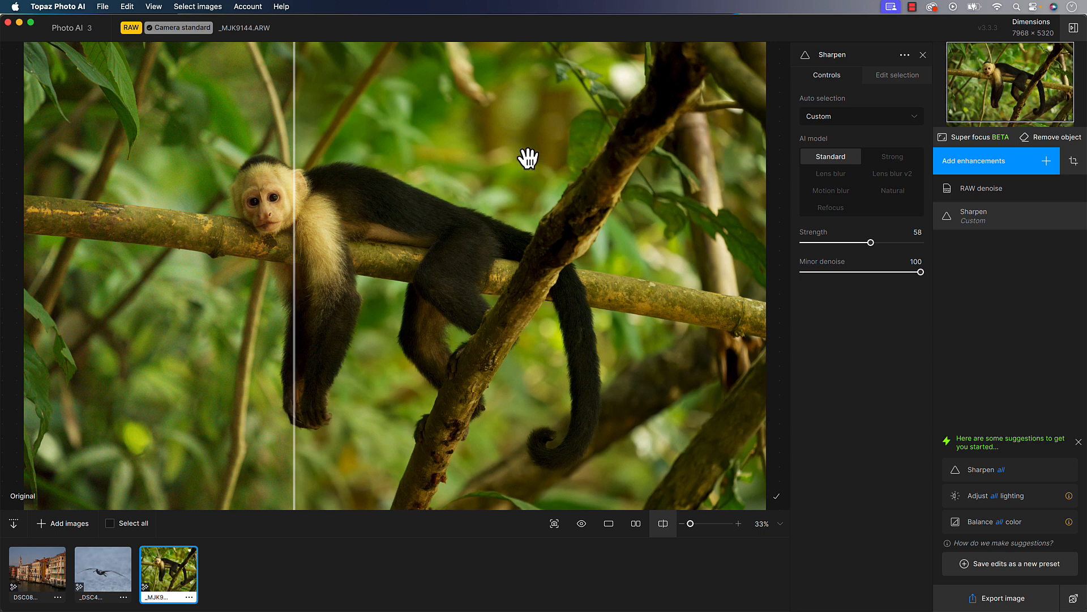
mouse_move(689, 334)
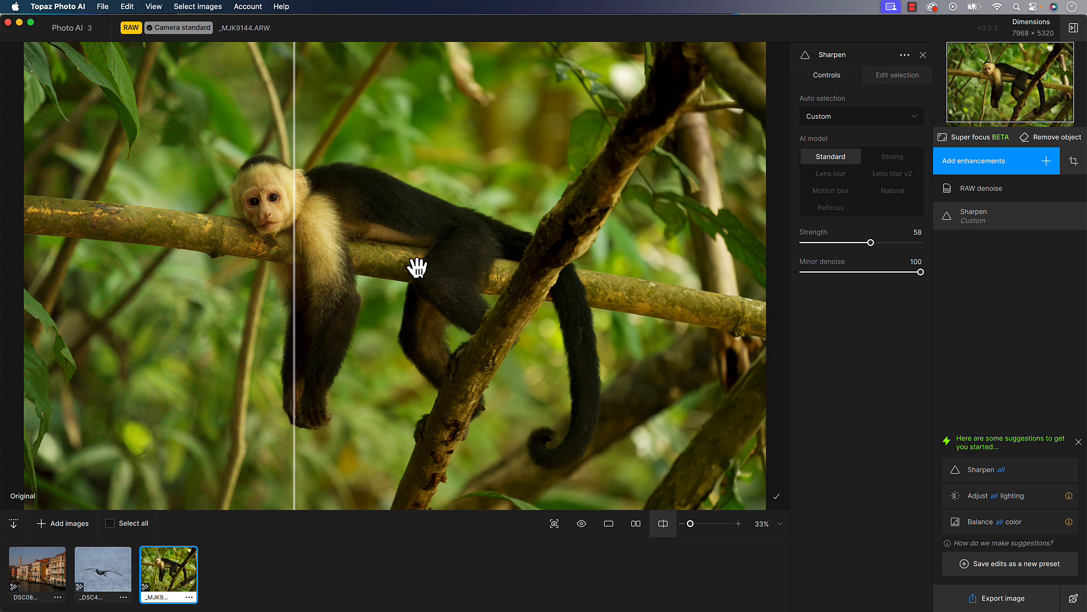
mouse_move(352, 281)
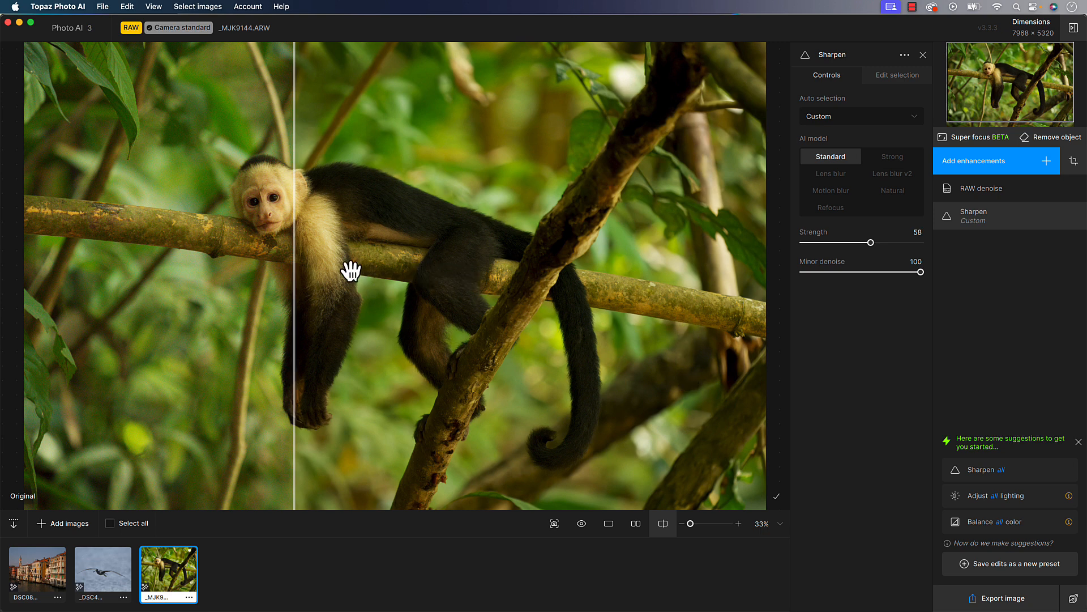